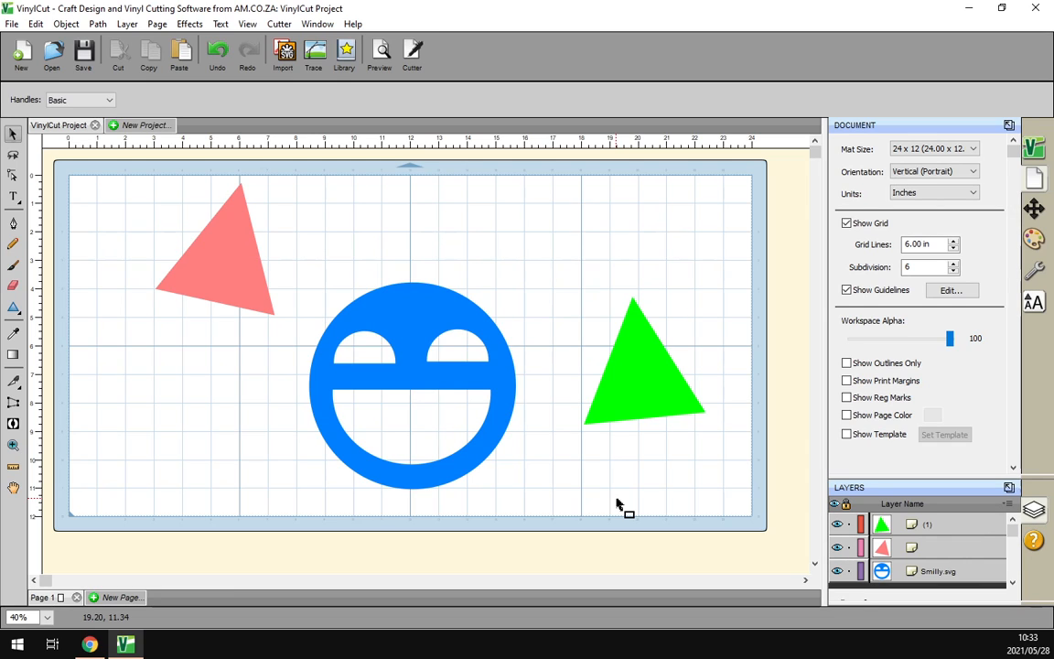
mouse_move(659, 508)
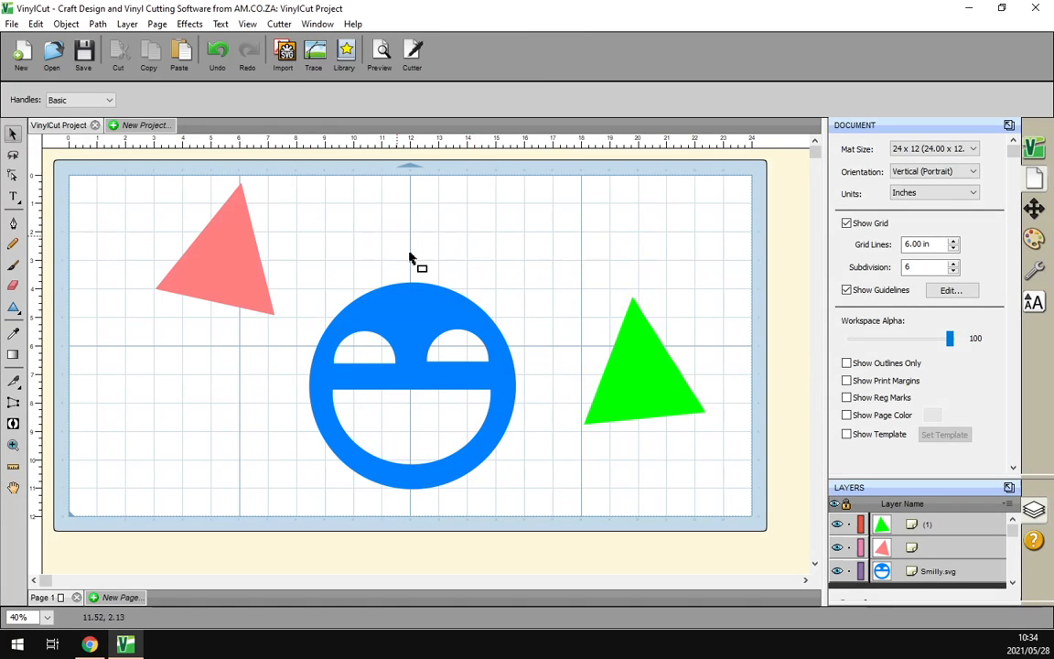
mouse_move(531, 326)
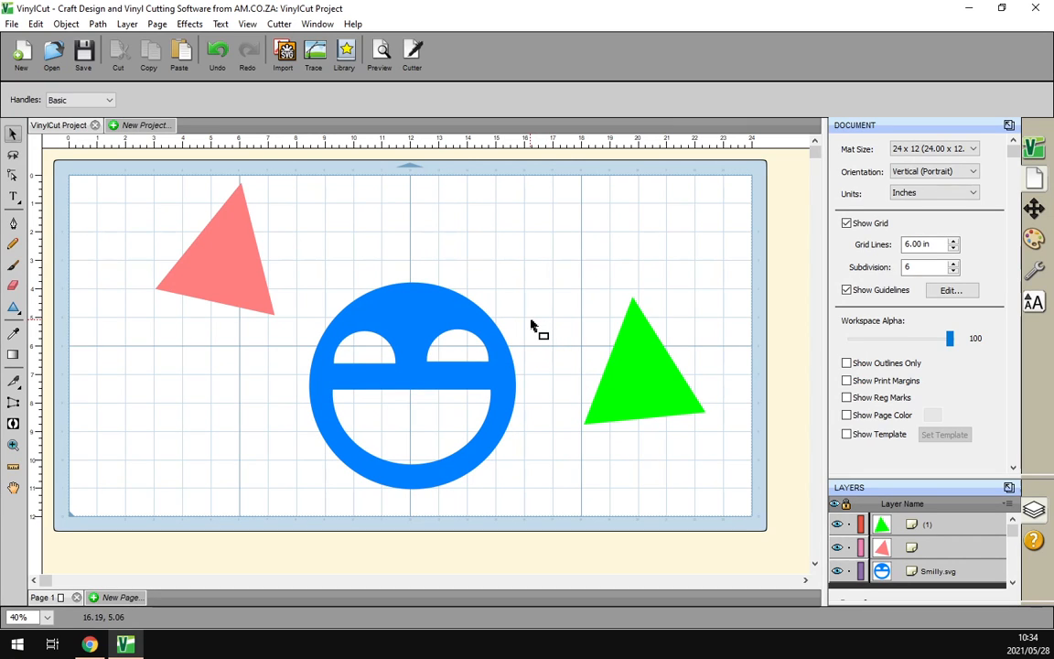
mouse_move(396, 294)
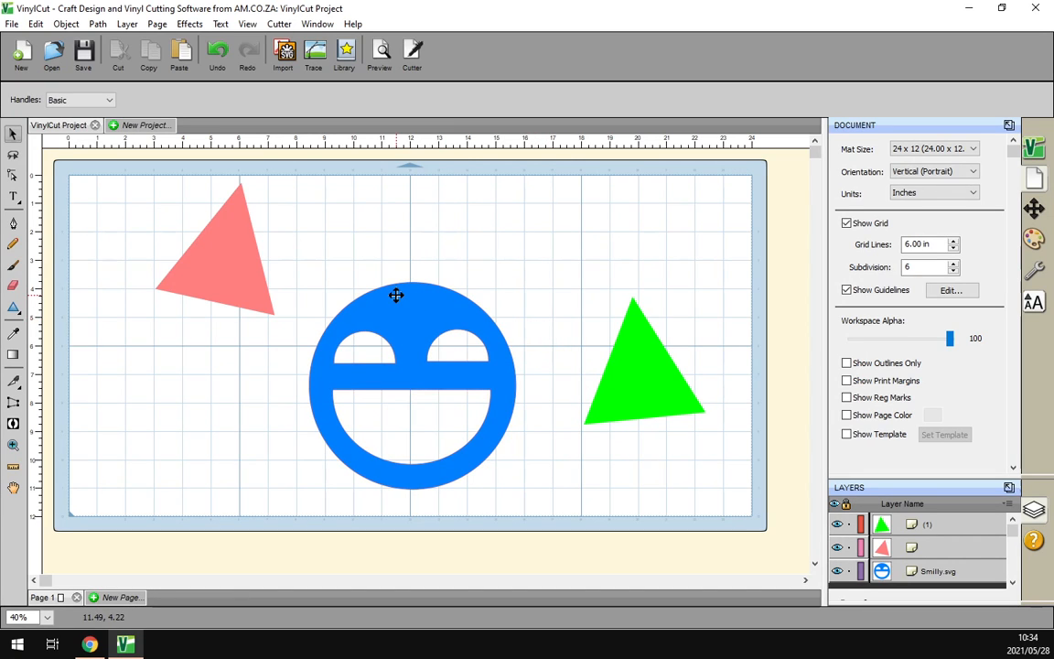
mouse_move(486, 333)
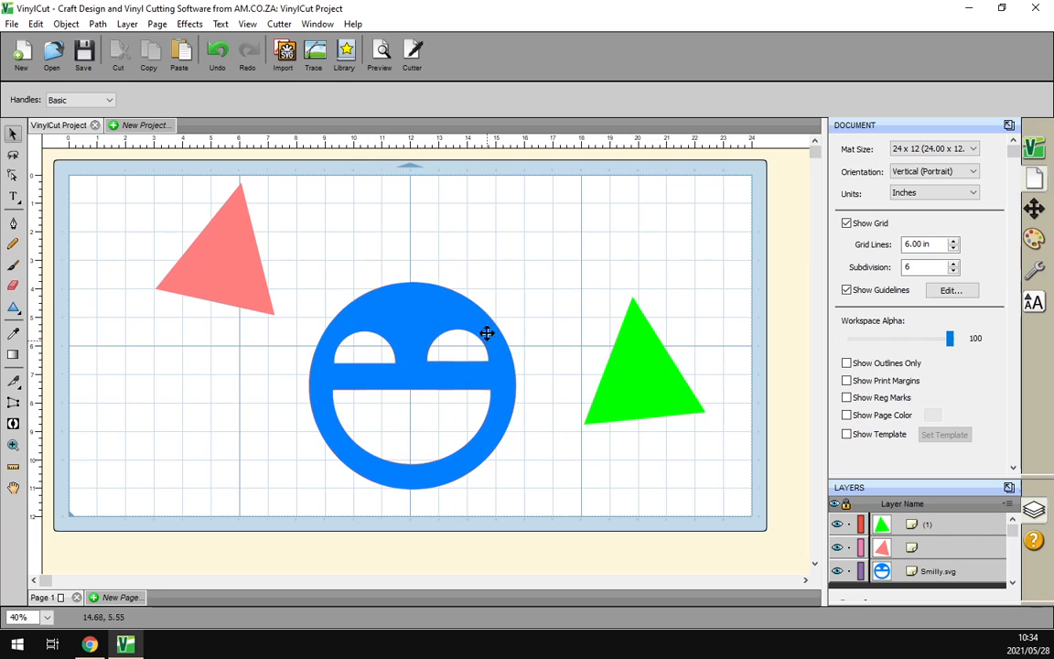
mouse_move(437, 398)
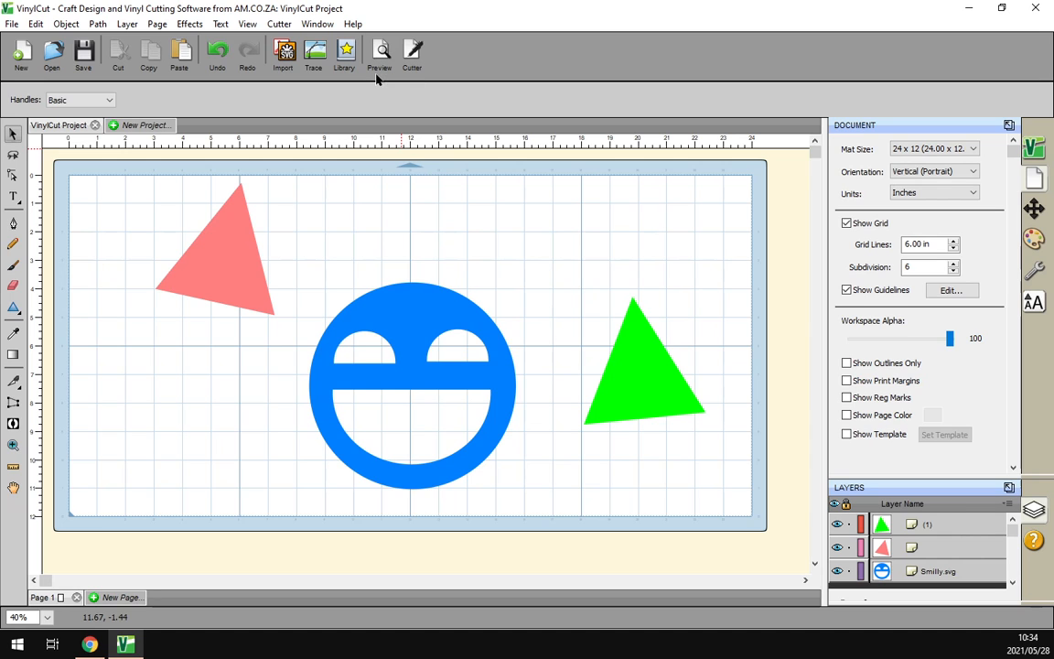
Step: Position the pink and green triangles over the smiley face's top edge as ears
click(381, 52)
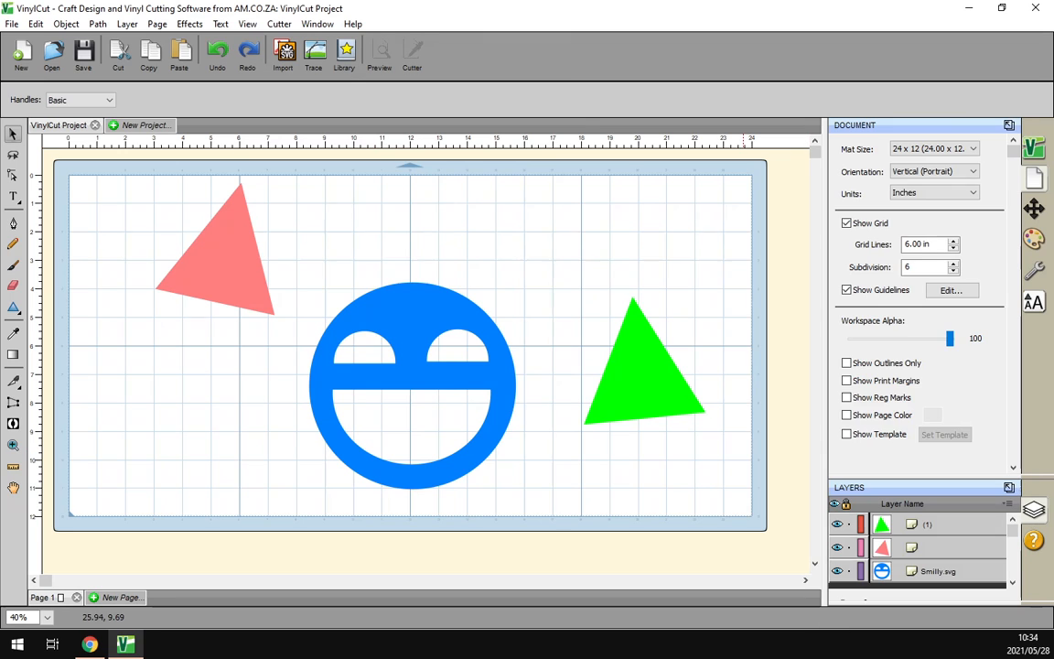
mouse_move(511, 253)
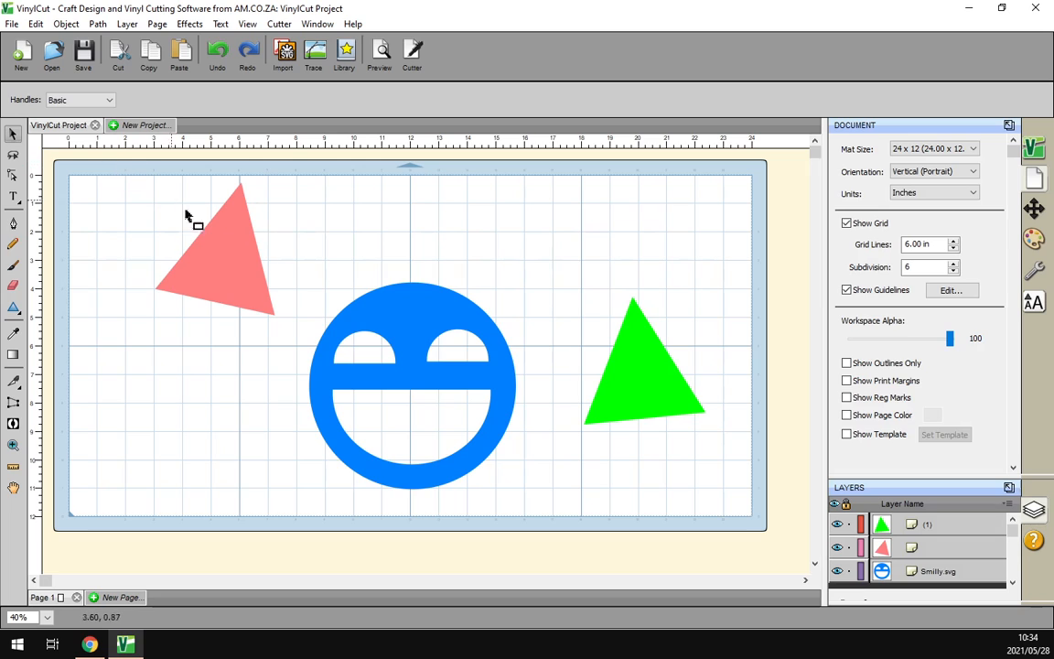
mouse_move(692, 512)
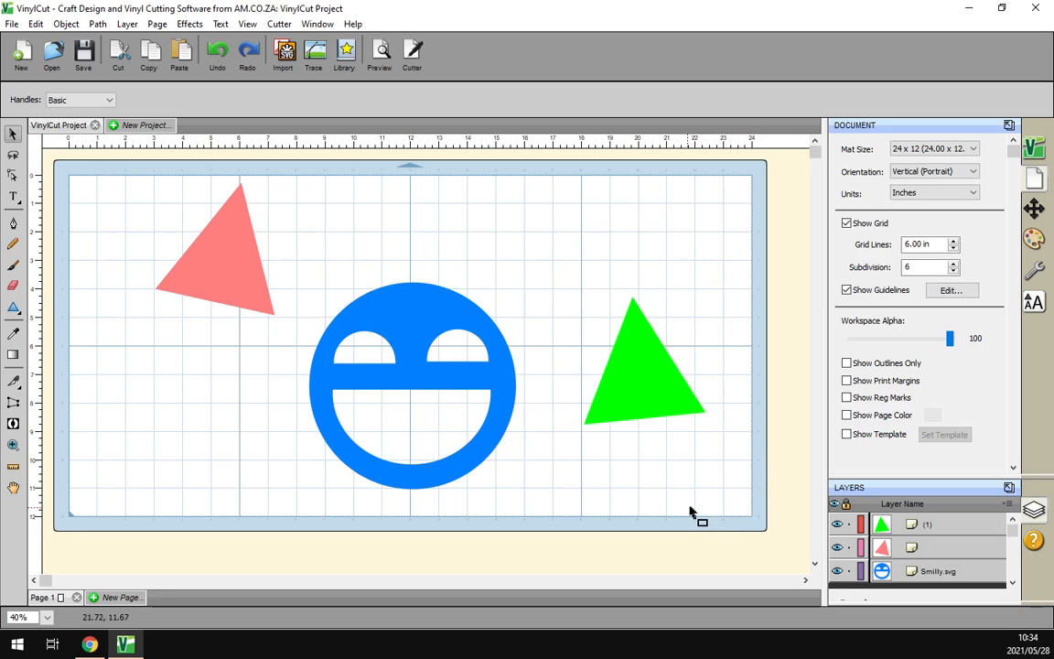
mouse_move(199, 199)
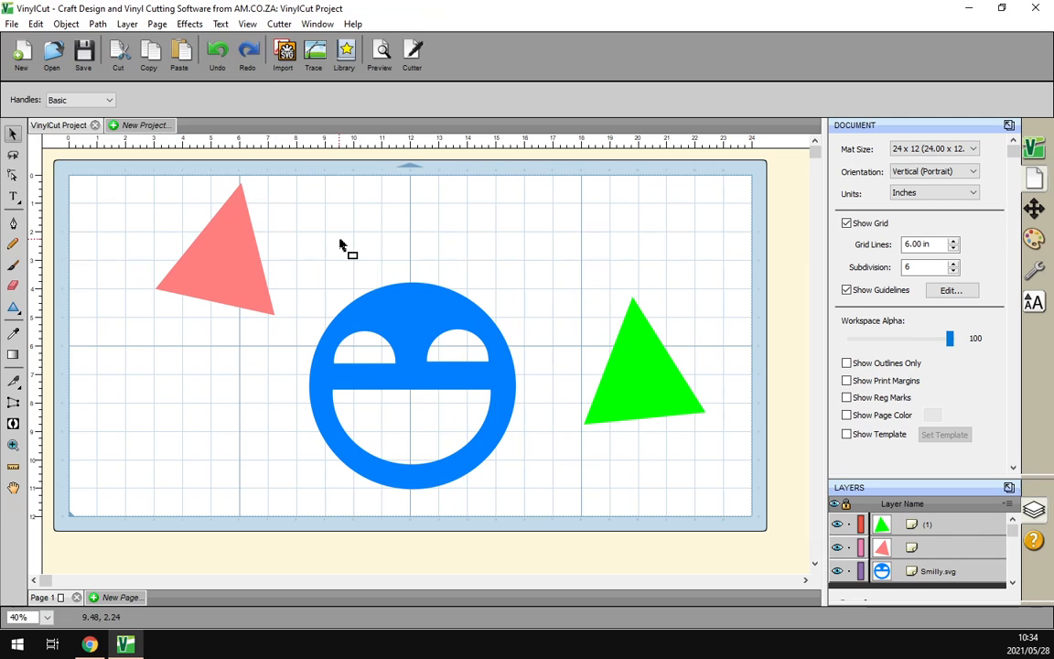
mouse_move(246, 252)
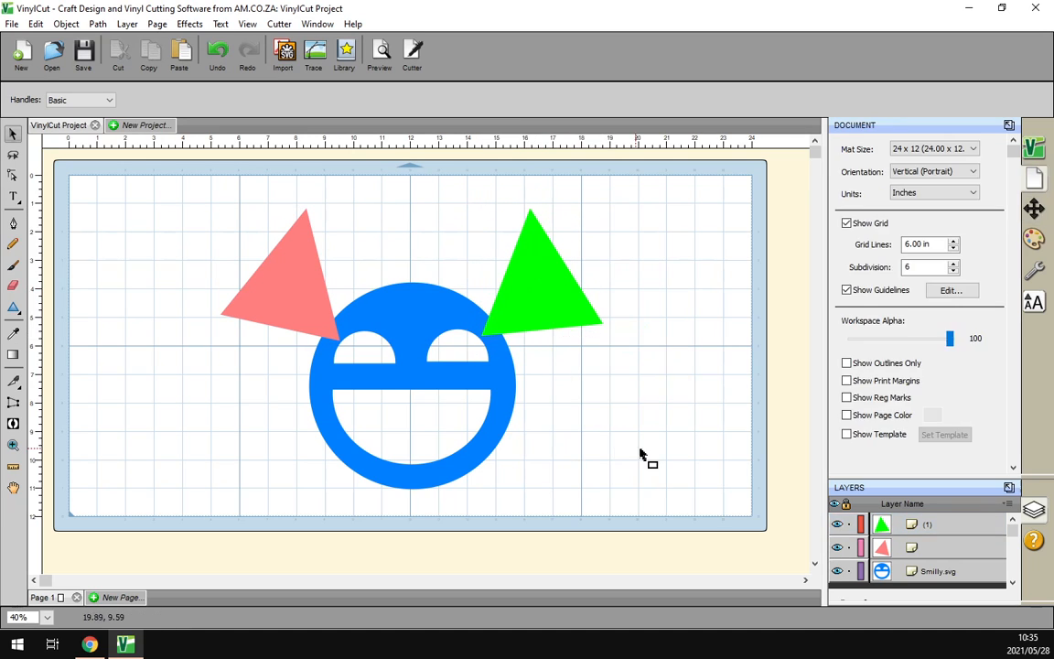
mouse_move(665, 526)
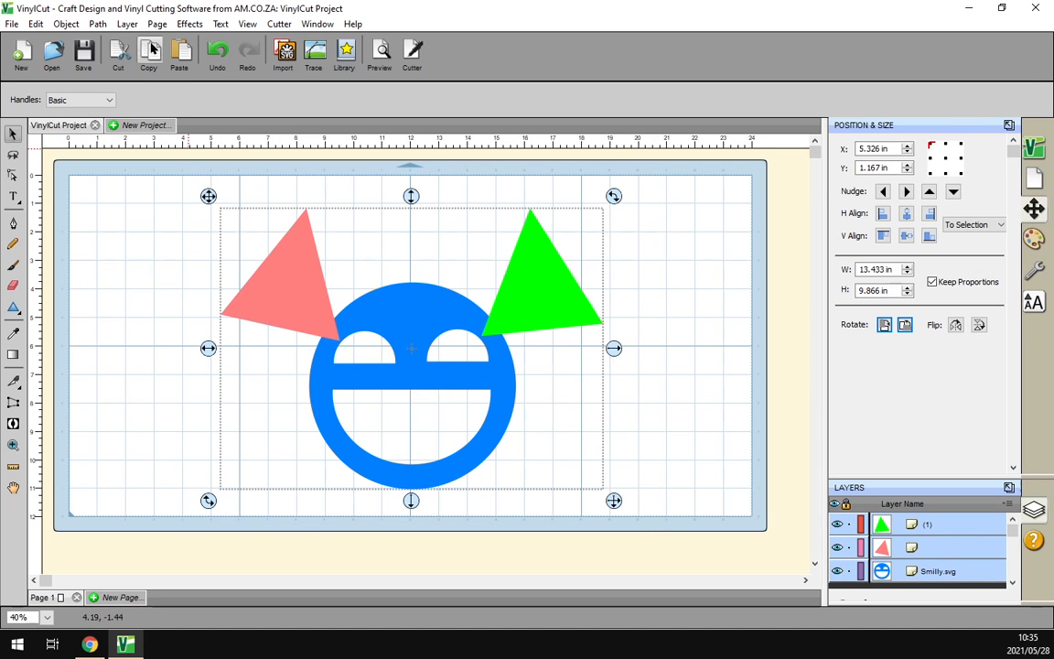
mouse_move(516, 415)
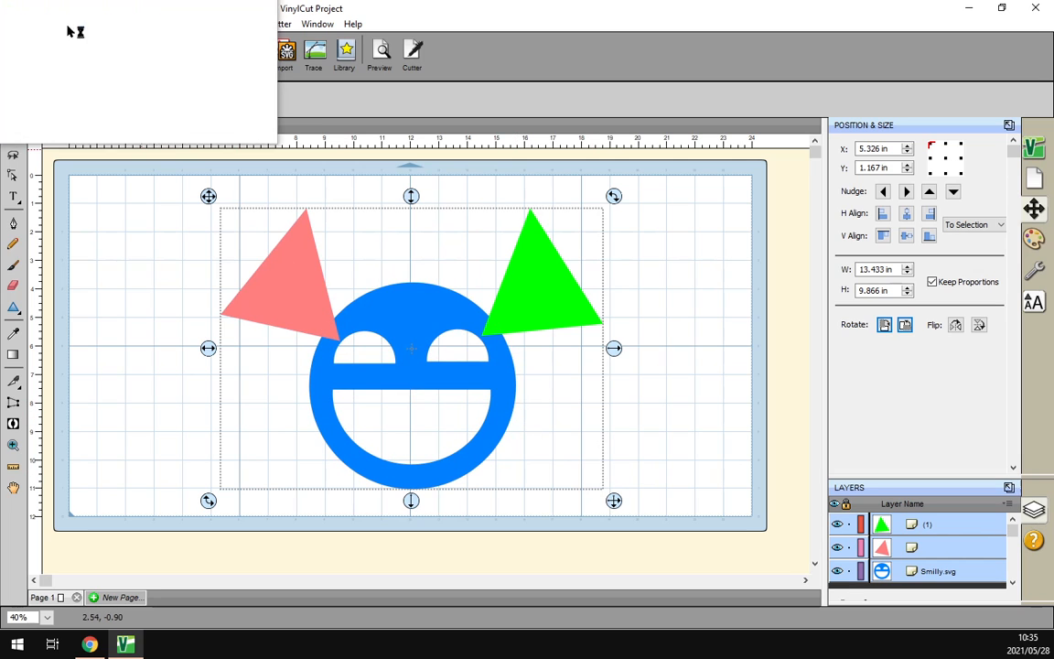
Step: Union both triangles with the smiley face and nudge the merged shape up-left
click(43, 8)
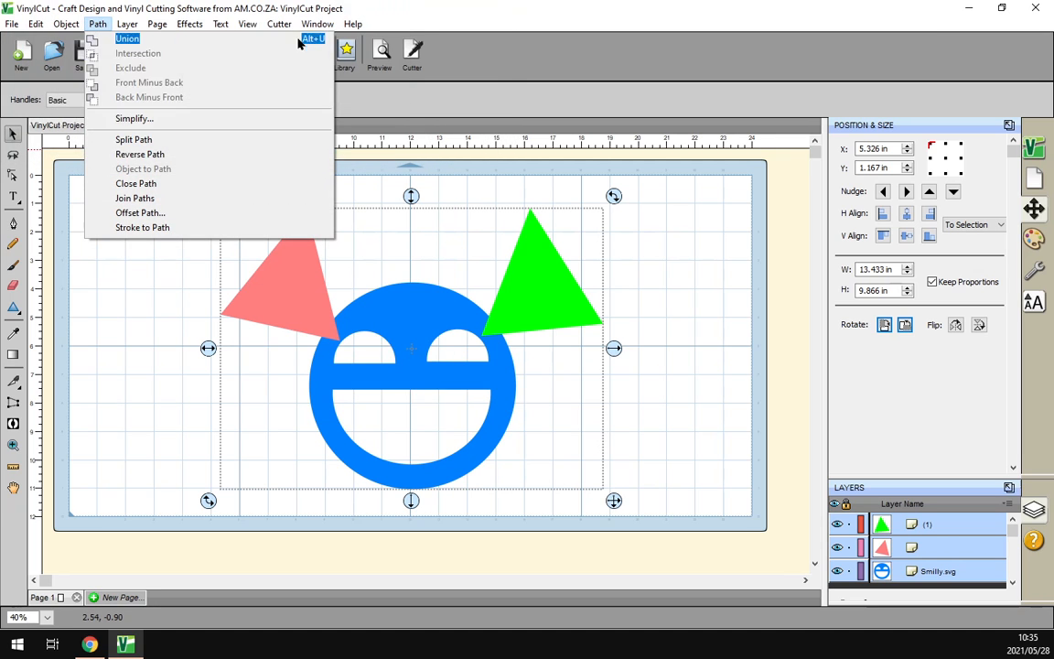
right_click(535, 287)
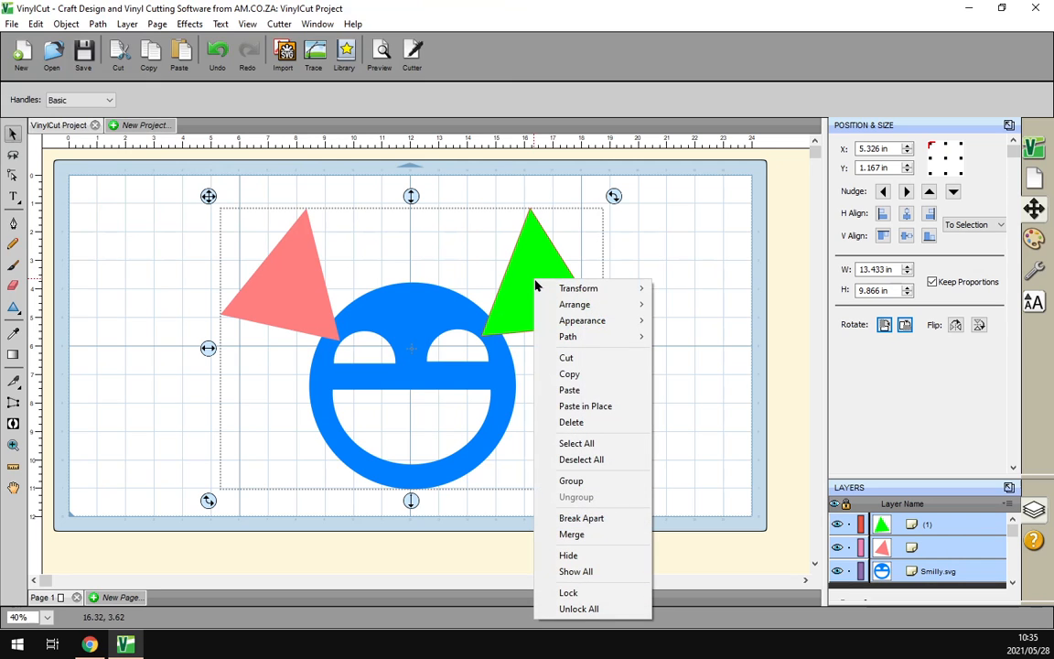
mouse_move(574, 304)
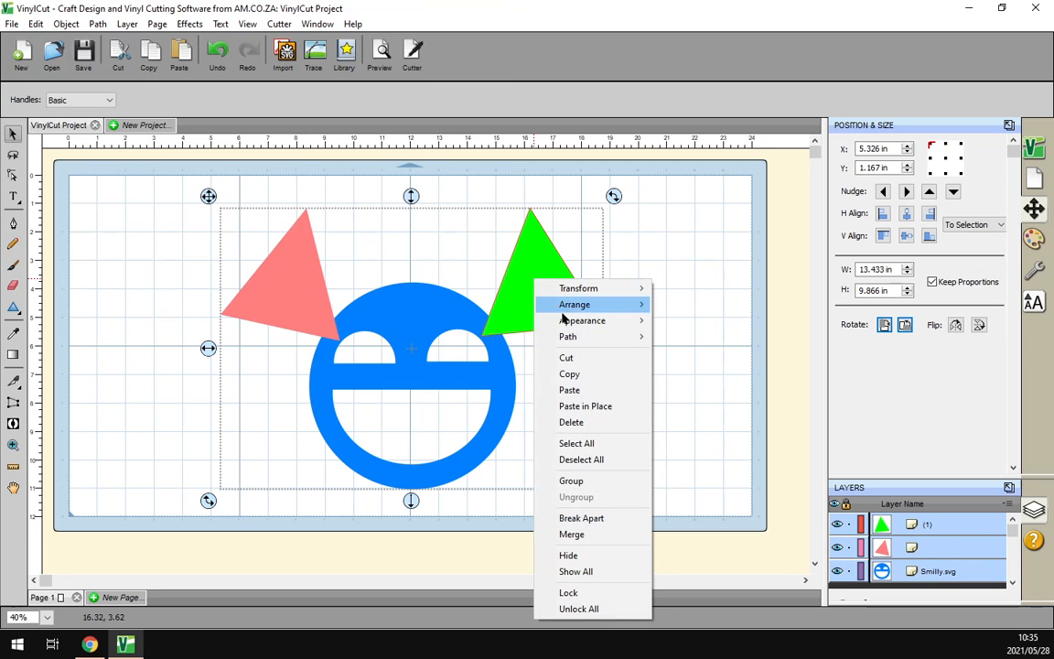
mouse_move(568, 337)
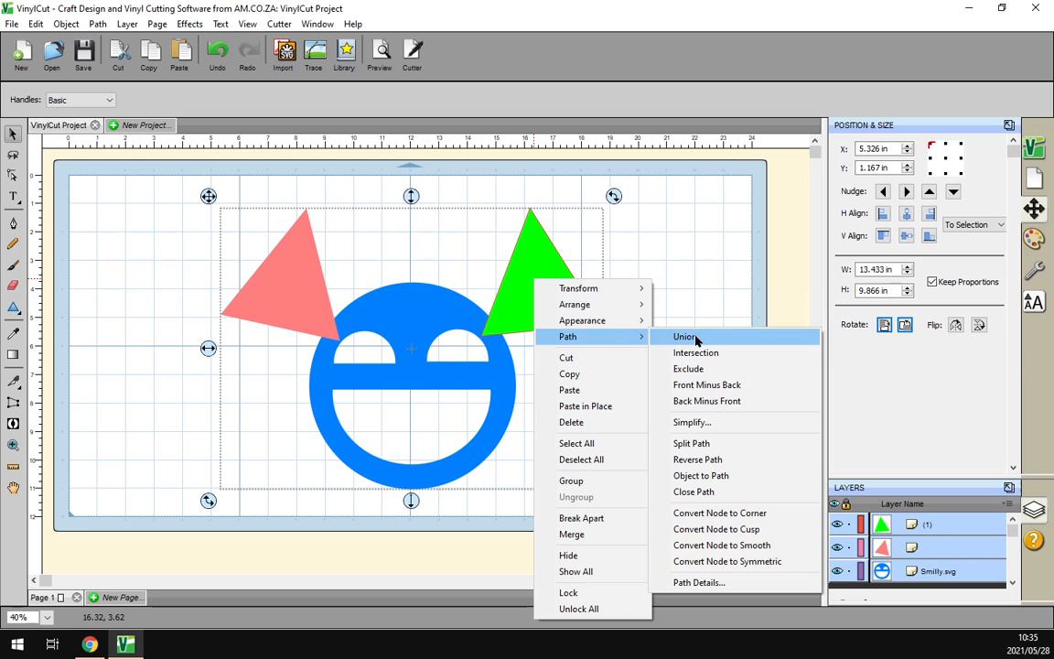
click(685, 337)
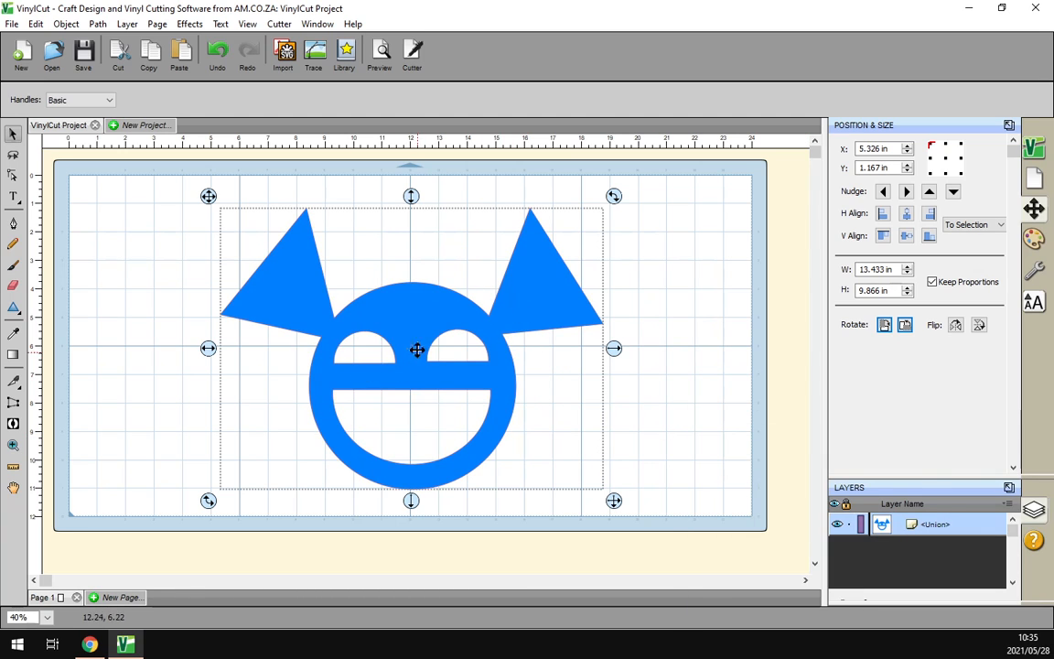
drag(416, 350, 404, 340)
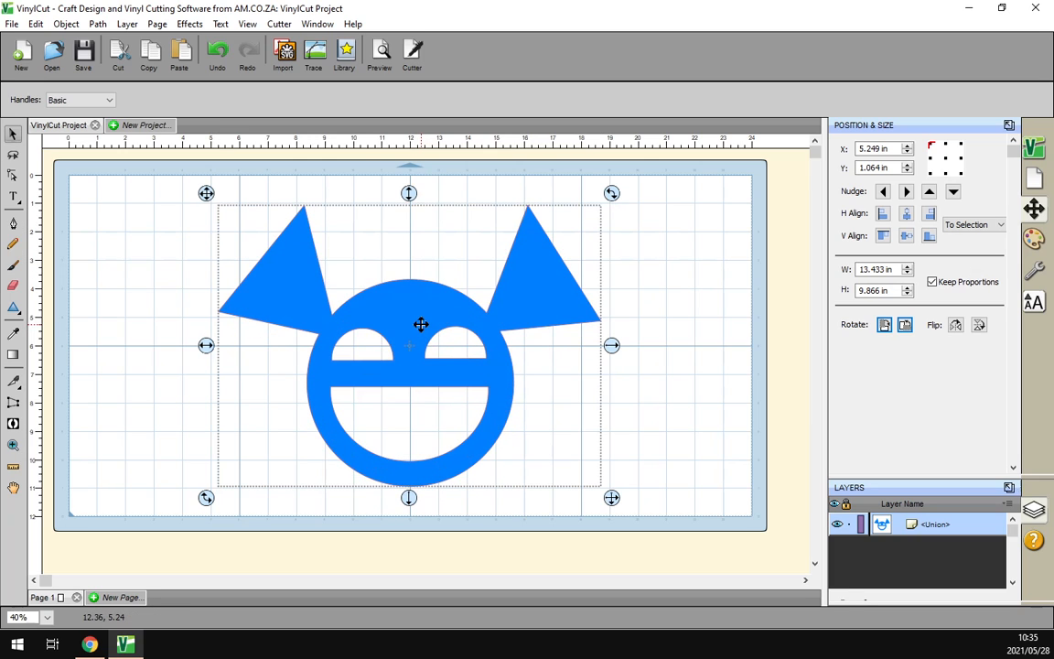
mouse_move(526, 268)
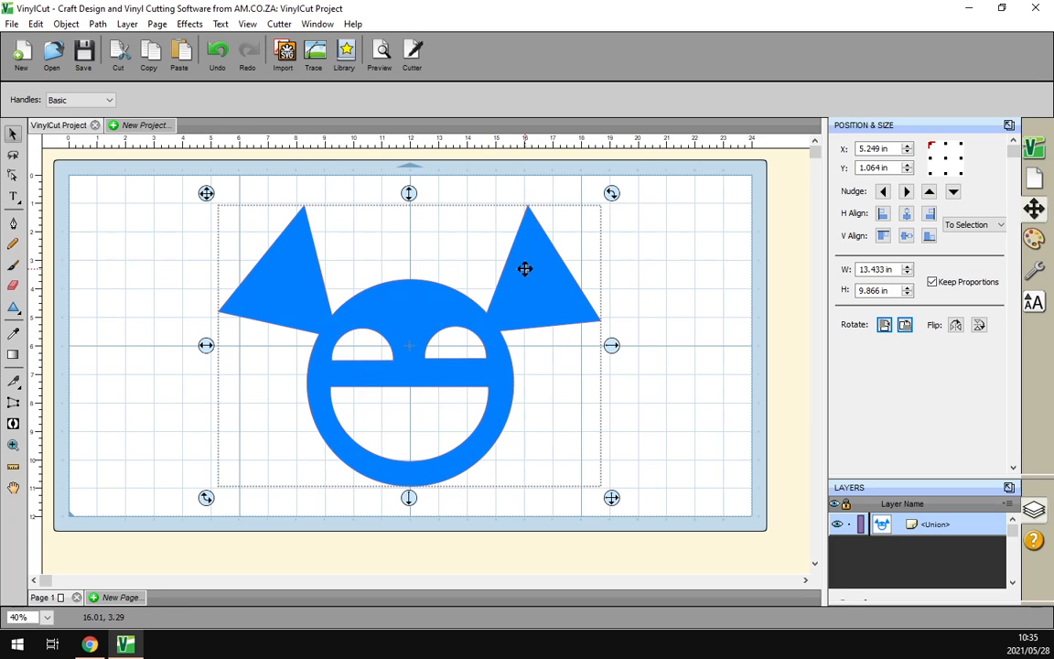
mouse_move(611, 249)
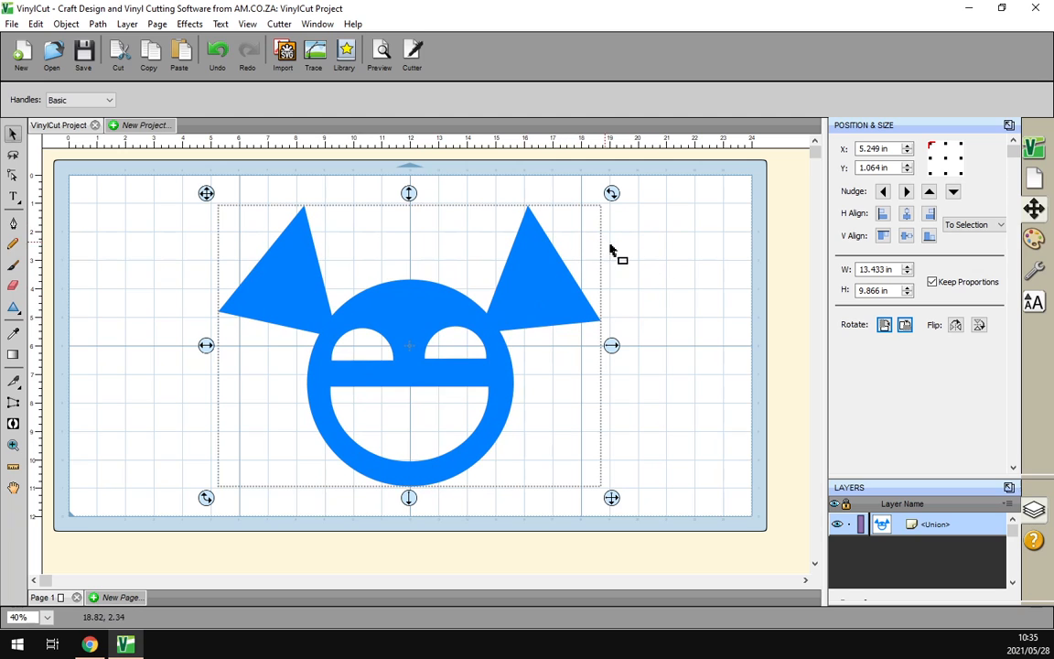
mouse_move(169, 224)
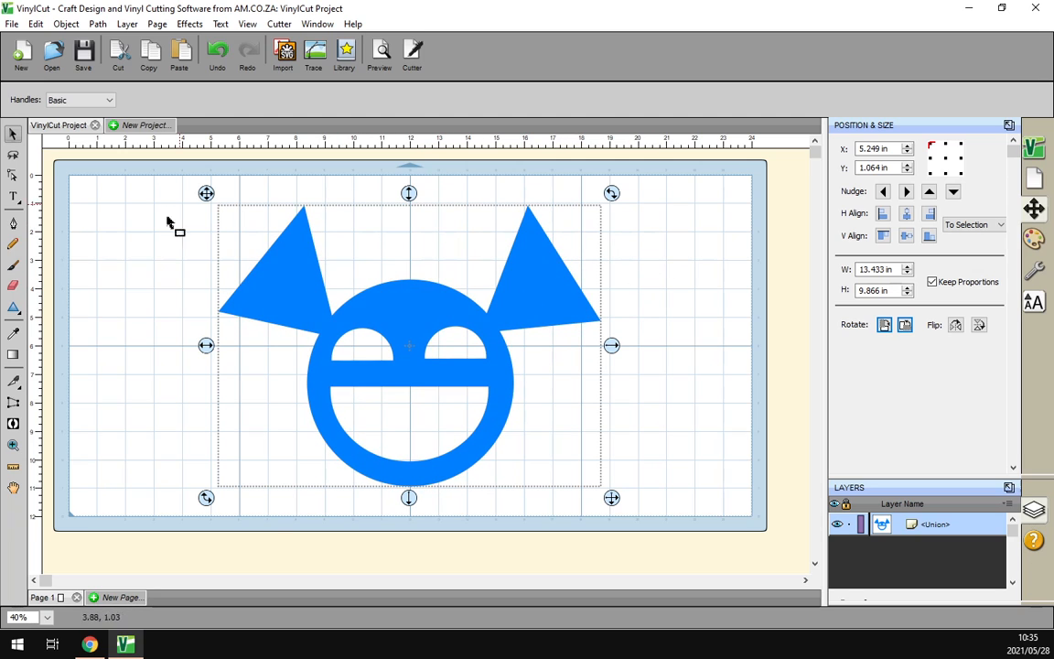
mouse_move(544, 303)
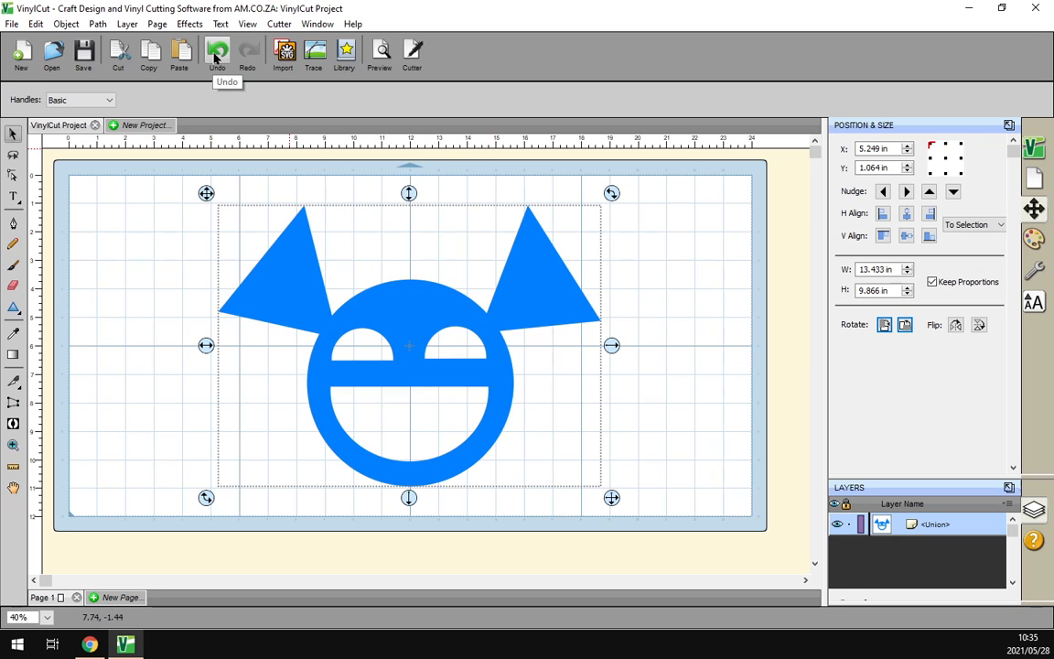
Step: Drag the union's right ear triangle outward so it no longer touches the face
drag(409, 345, 414, 357)
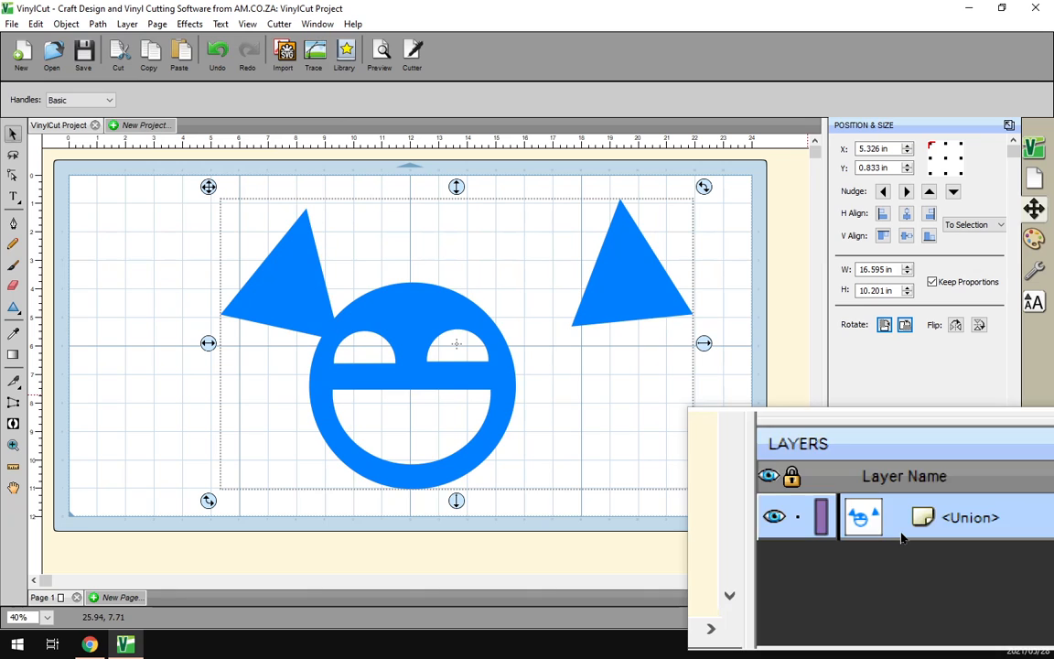
Step: Break the union apart, then move the right triangle and a half-circle piece away
right_click(396, 325)
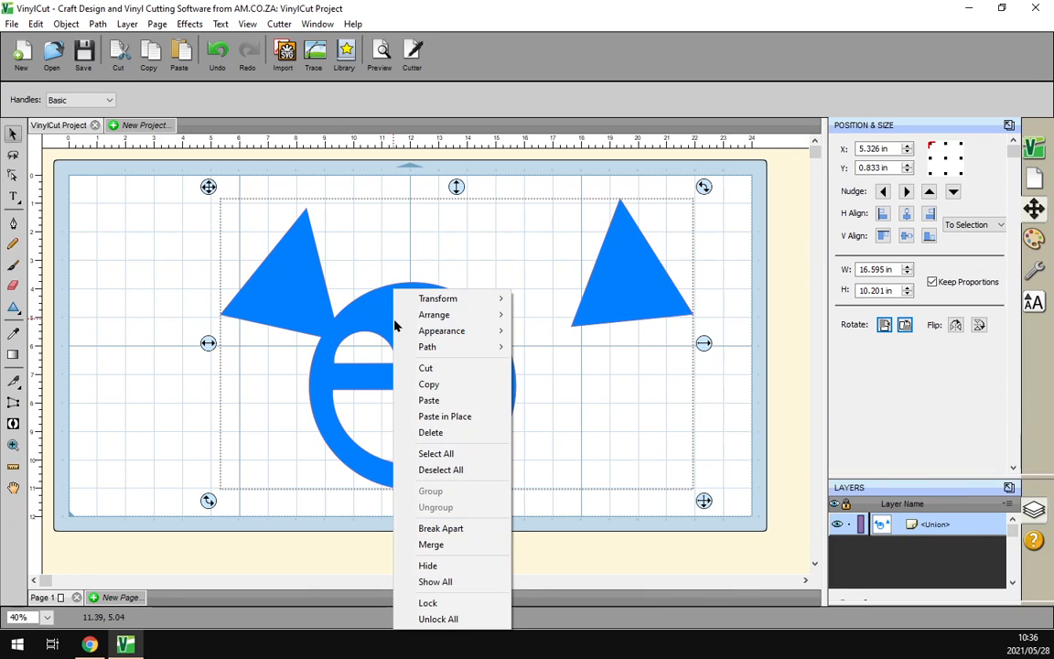
mouse_move(449, 381)
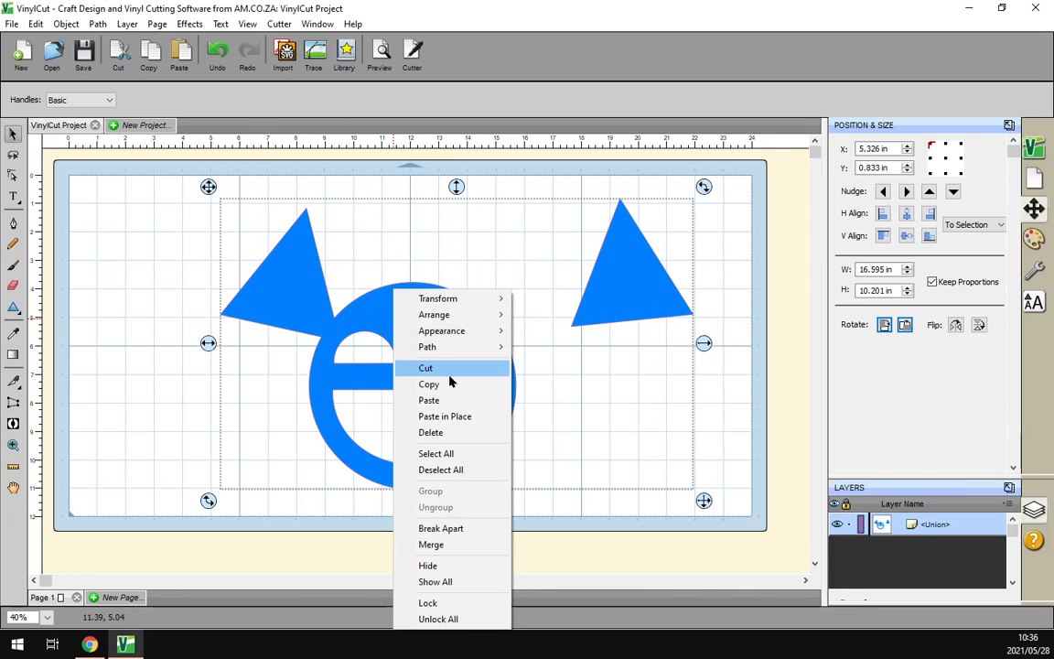
mouse_move(446, 529)
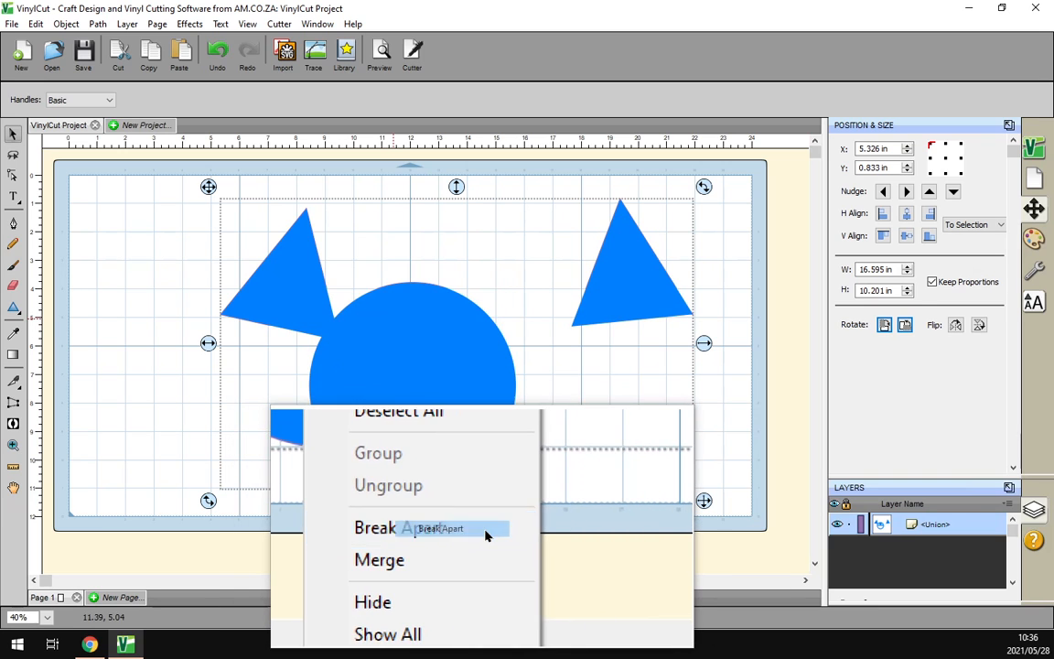
click(393, 528)
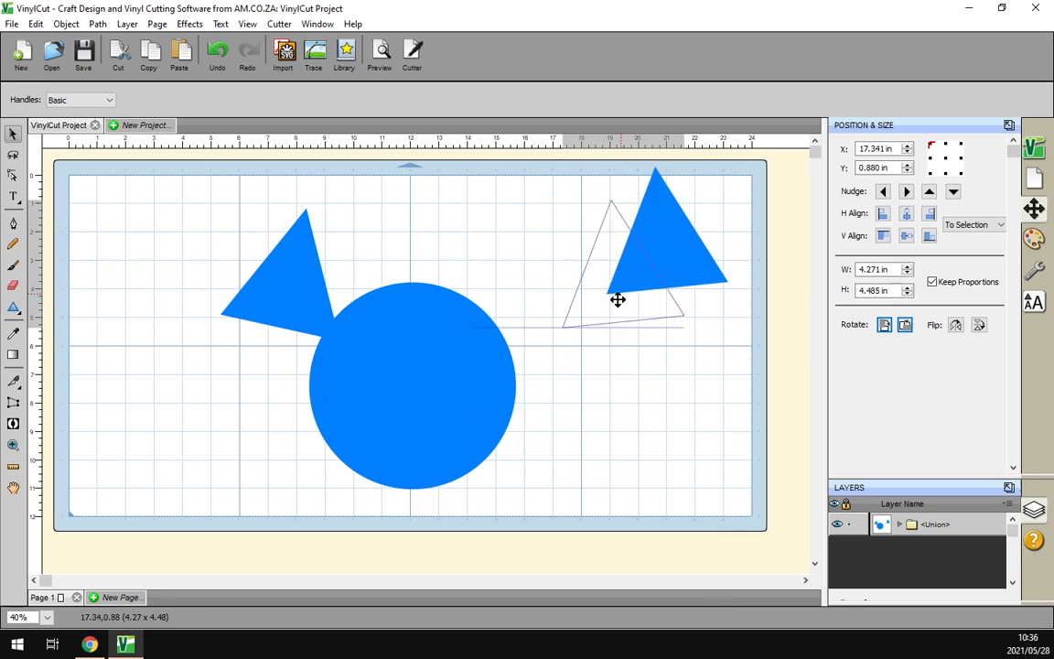
drag(618, 299, 638, 293)
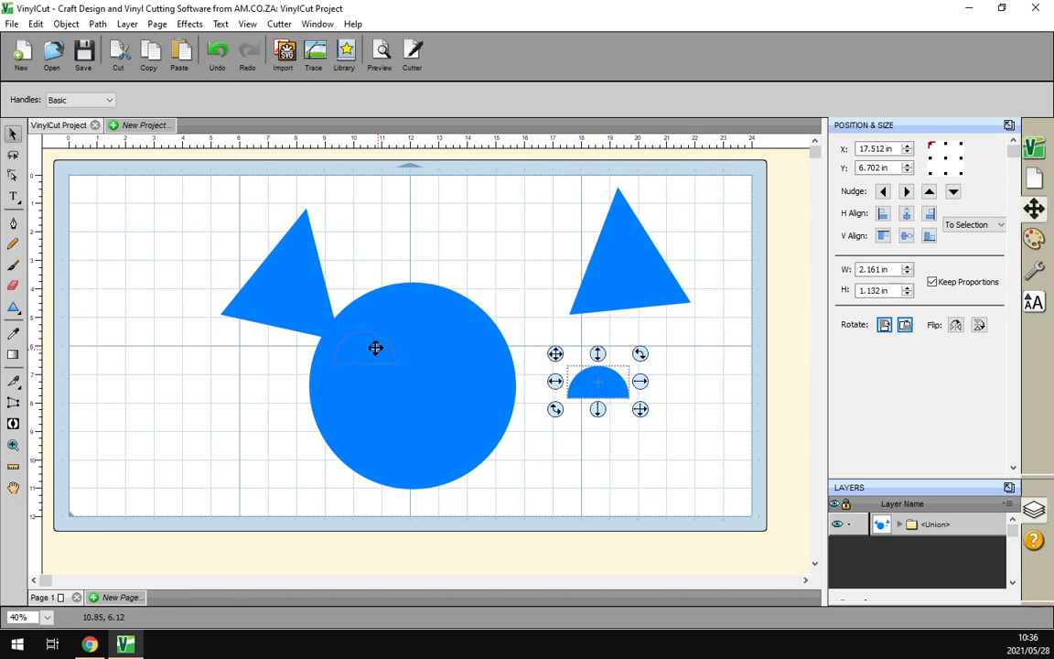
drag(598, 381, 216, 393)
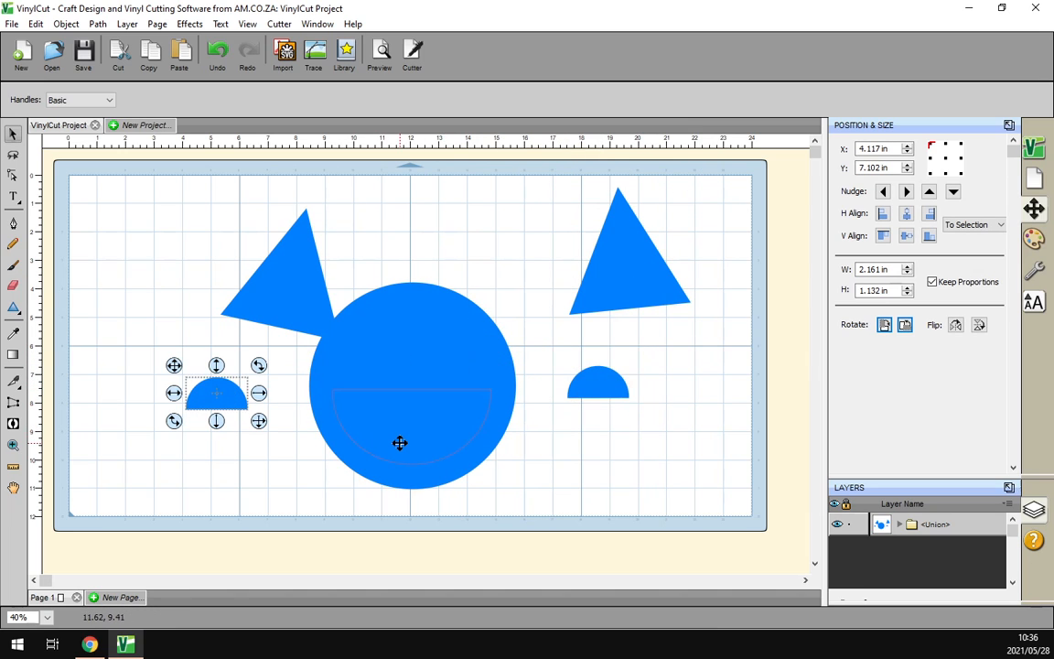
mouse_move(473, 430)
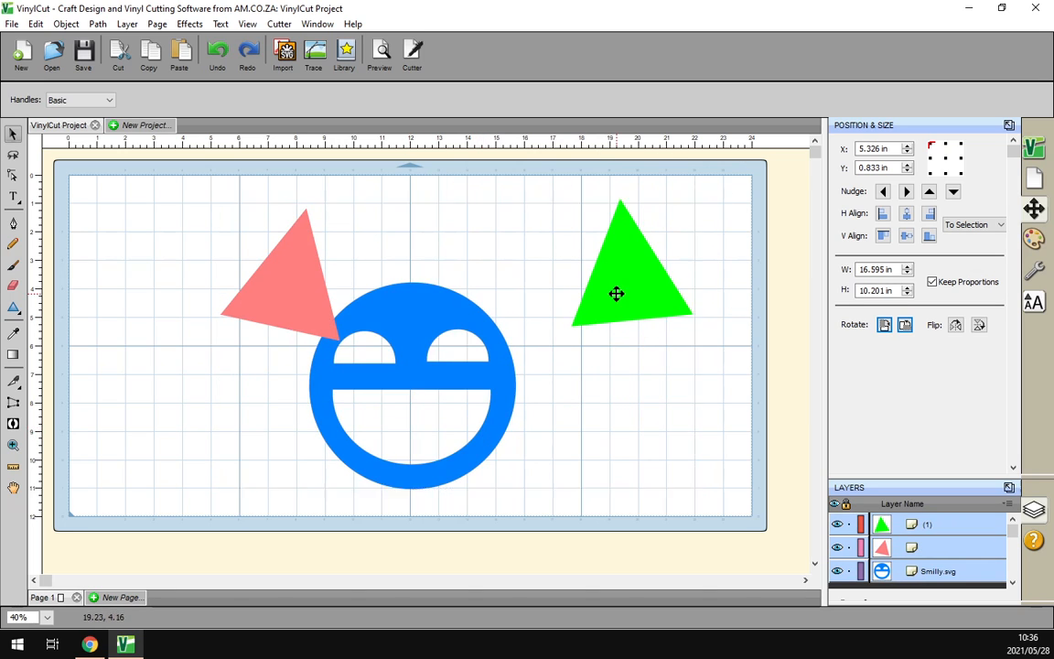
Step: Overlap the green triangle on the face's upper right and preview the crossing cut outlines
click(715, 411)
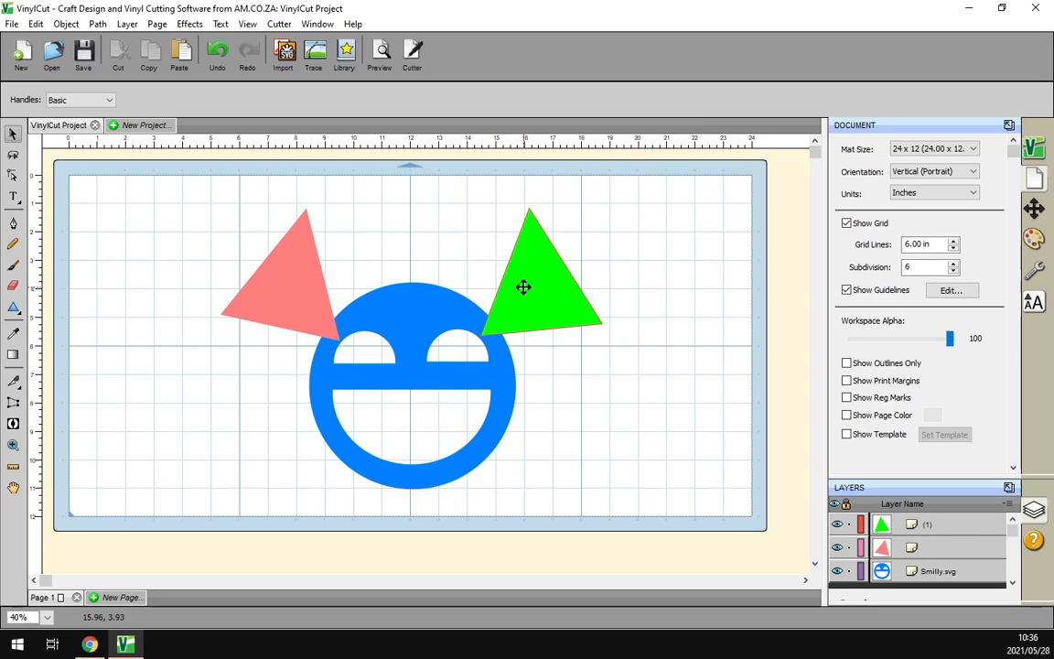
mouse_move(380, 52)
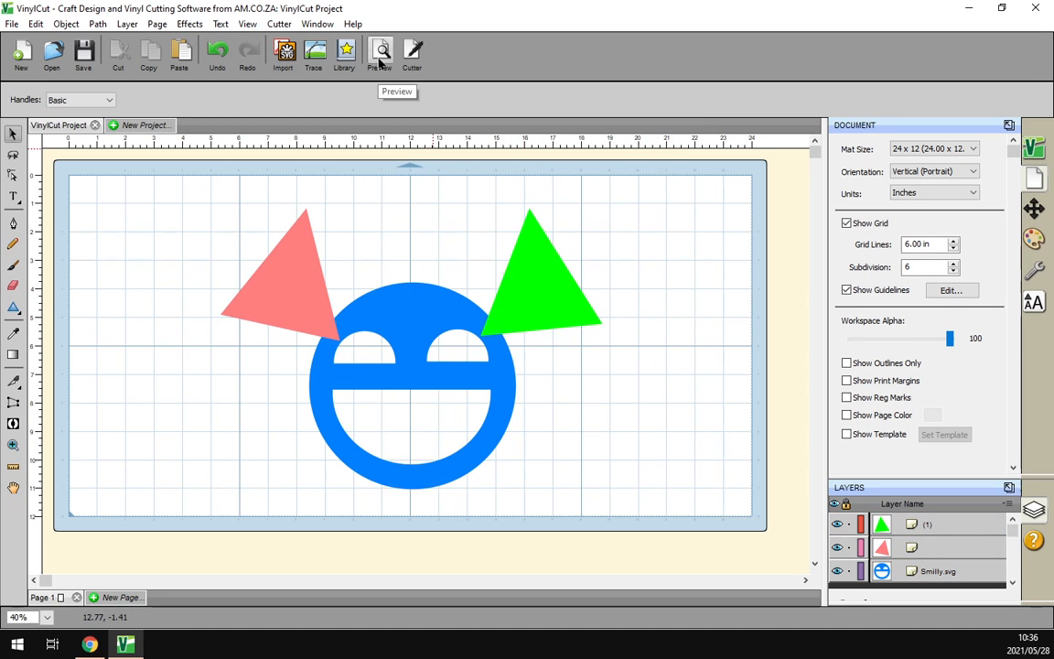
click(381, 53)
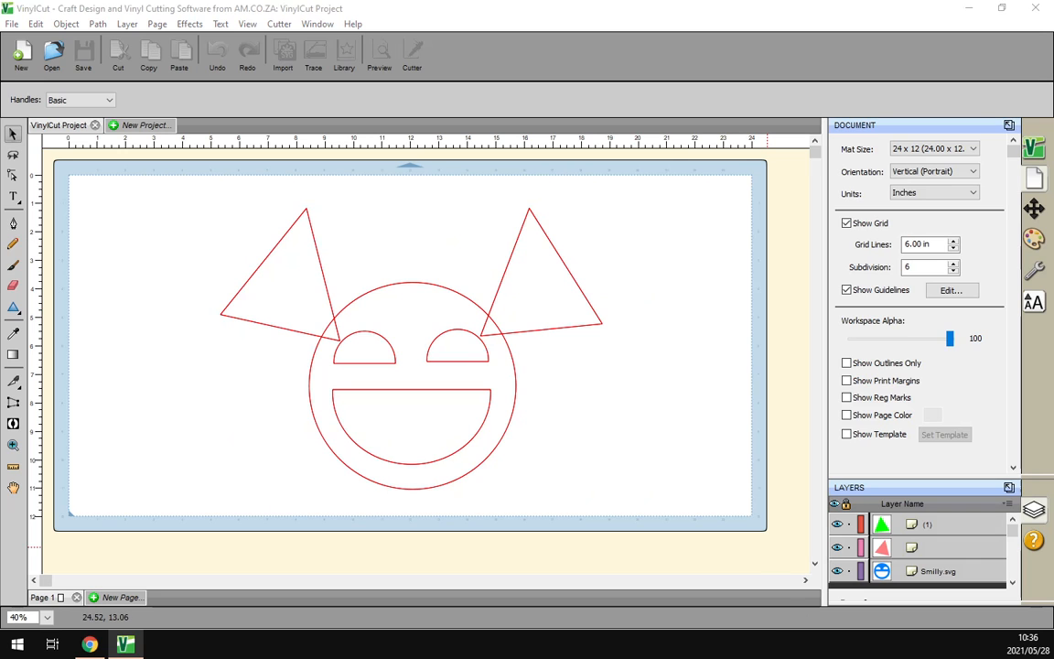
click(379, 50)
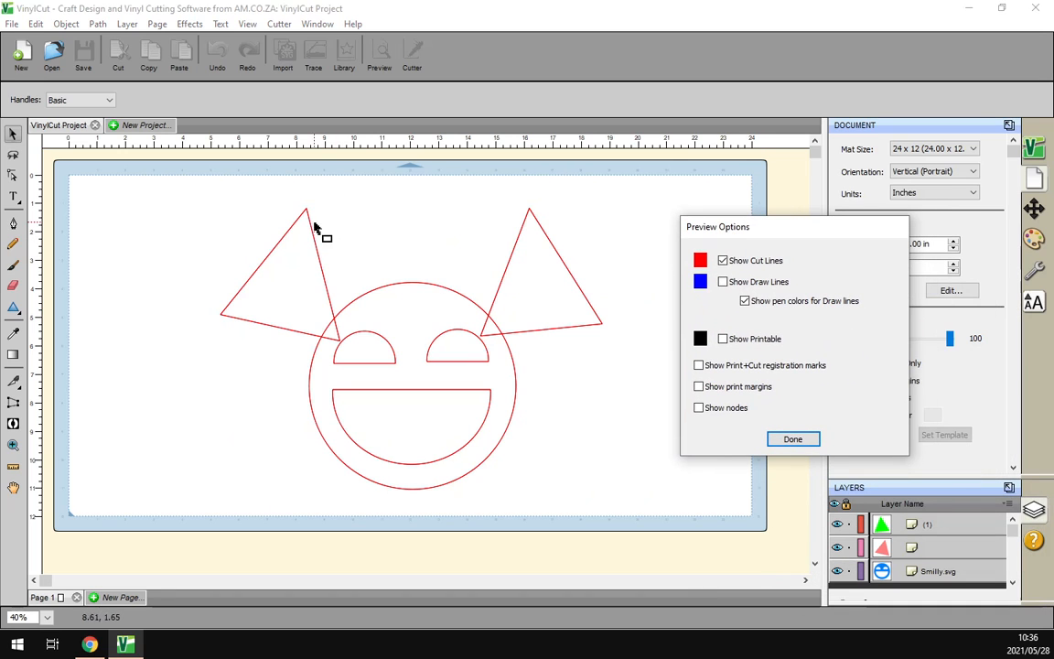
mouse_move(292, 427)
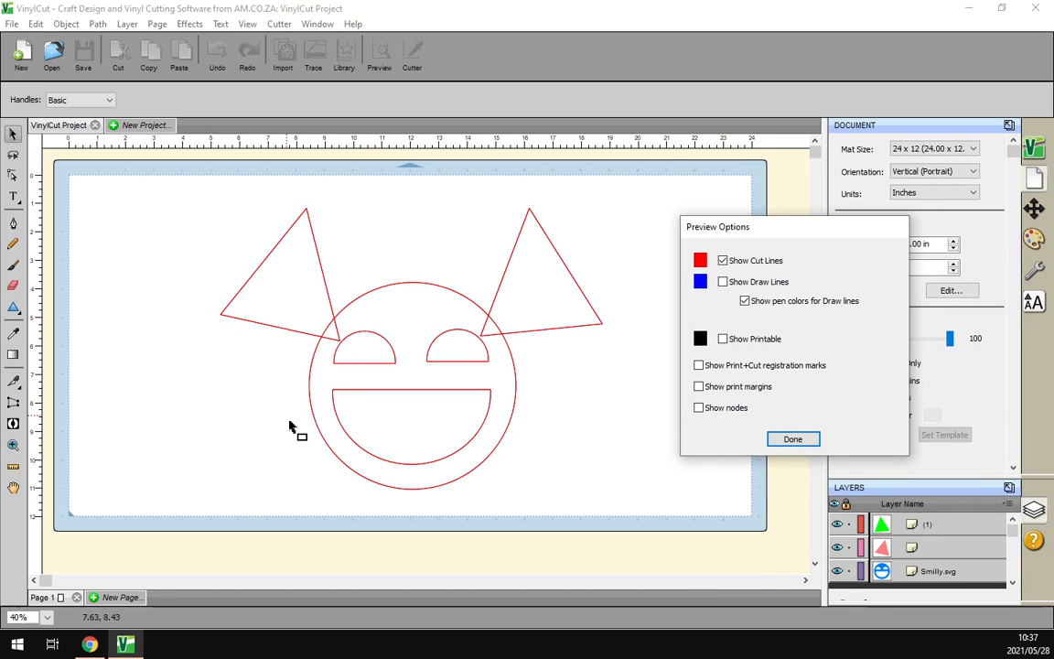
mouse_move(332, 334)
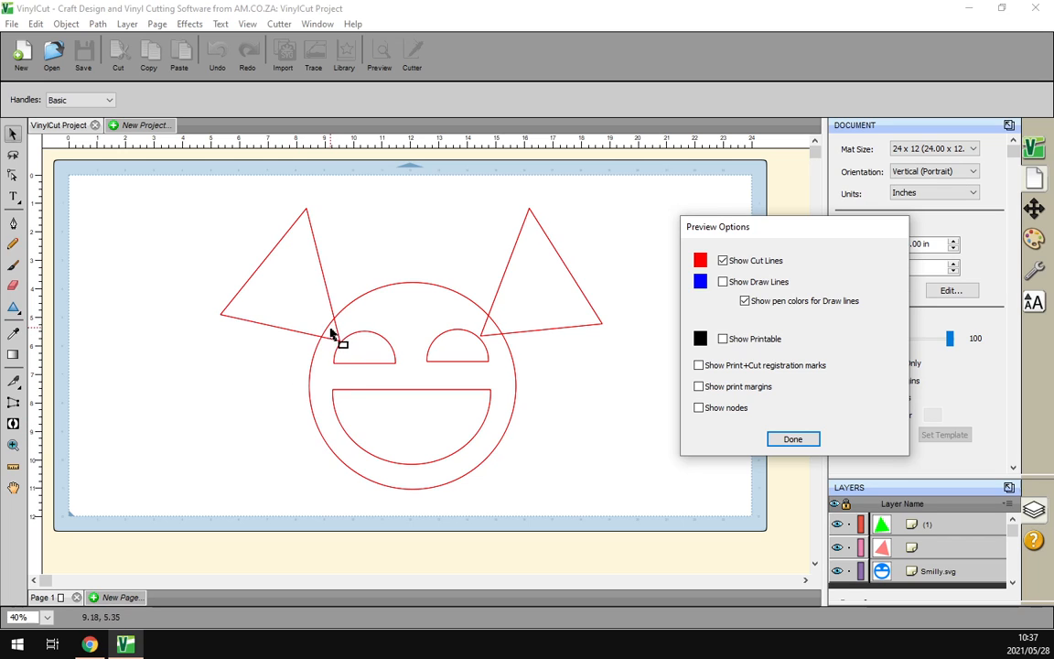
mouse_move(318, 427)
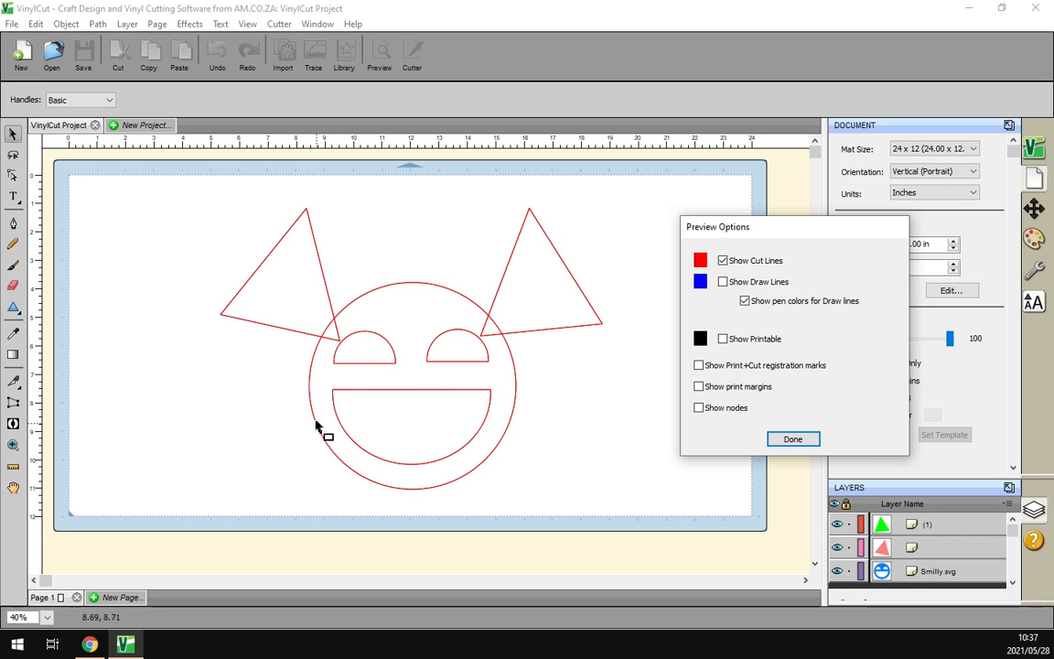
mouse_move(711, 437)
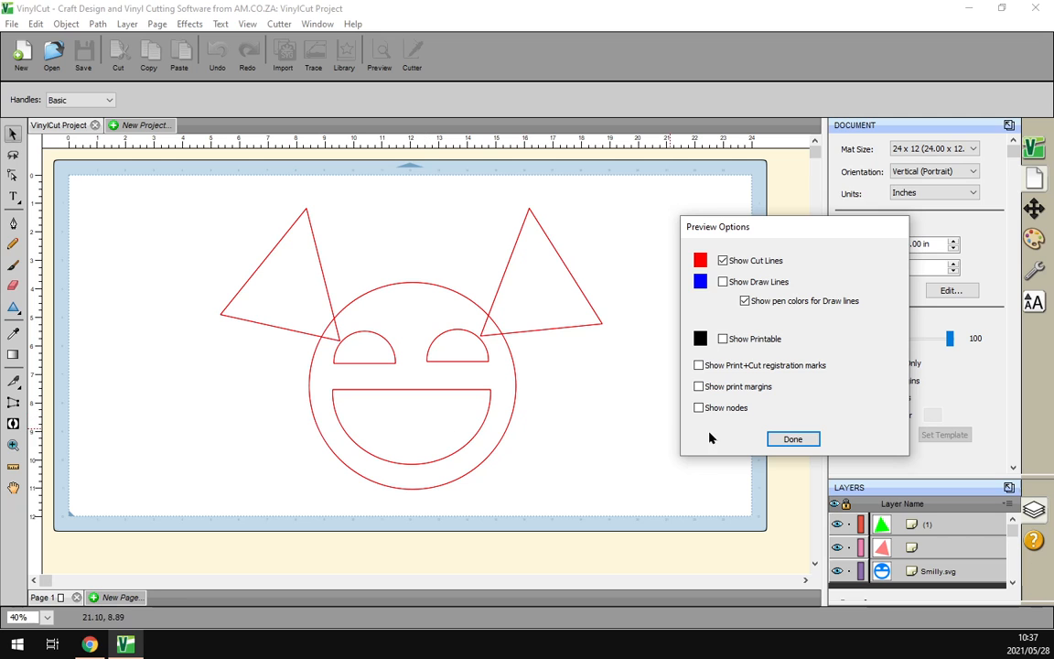
Step: Union the triangles and face, then confirm the preview shows one cut outline
click(793, 438)
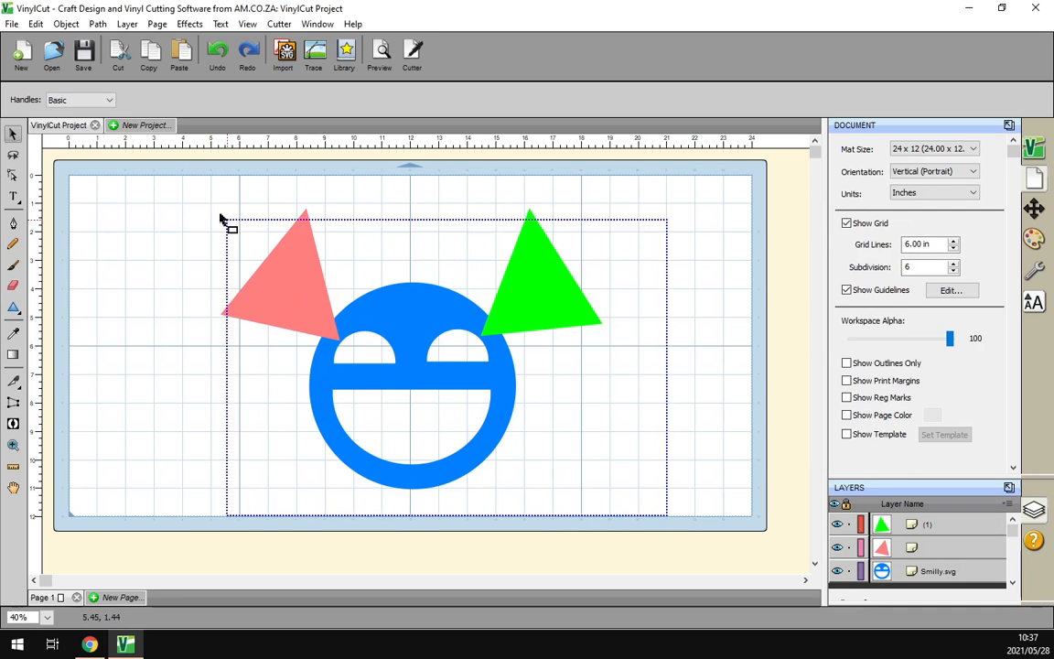
click(127, 24)
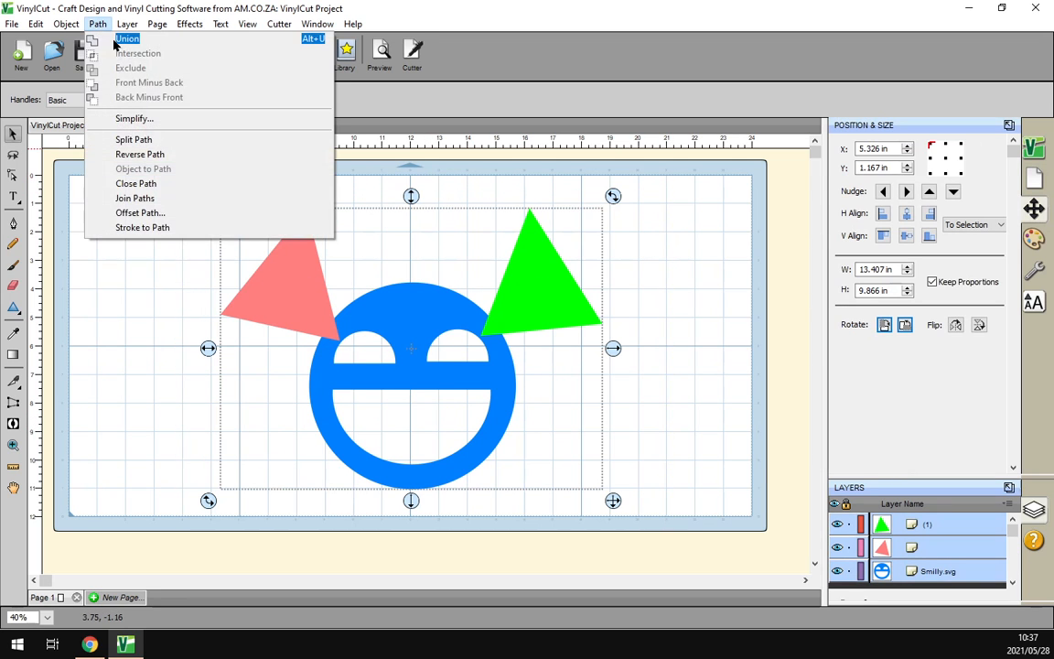
click(123, 41)
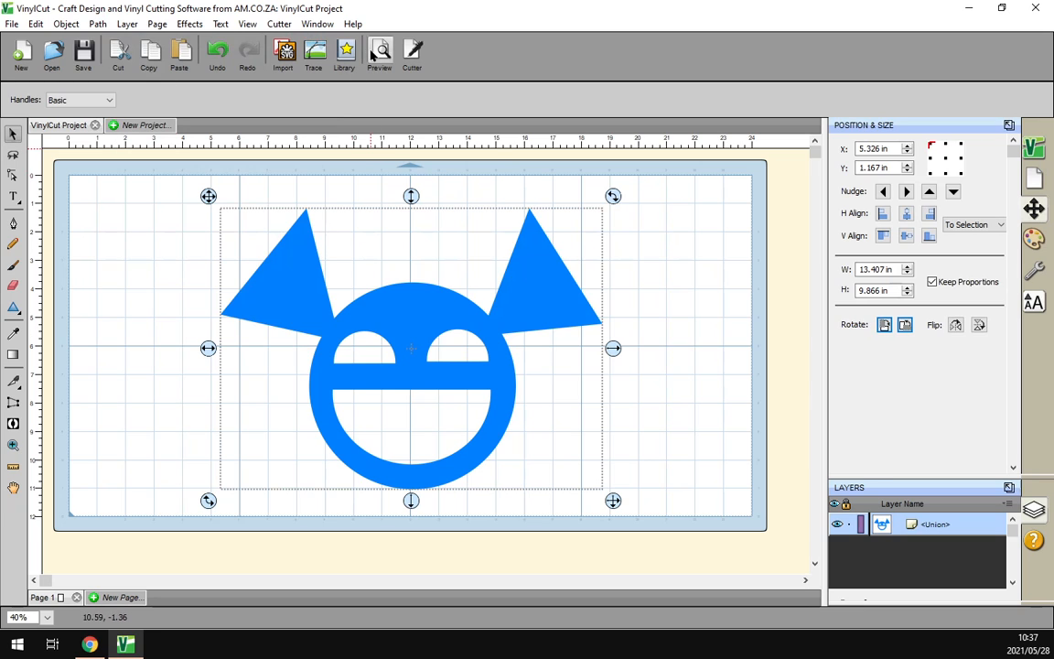
click(378, 52)
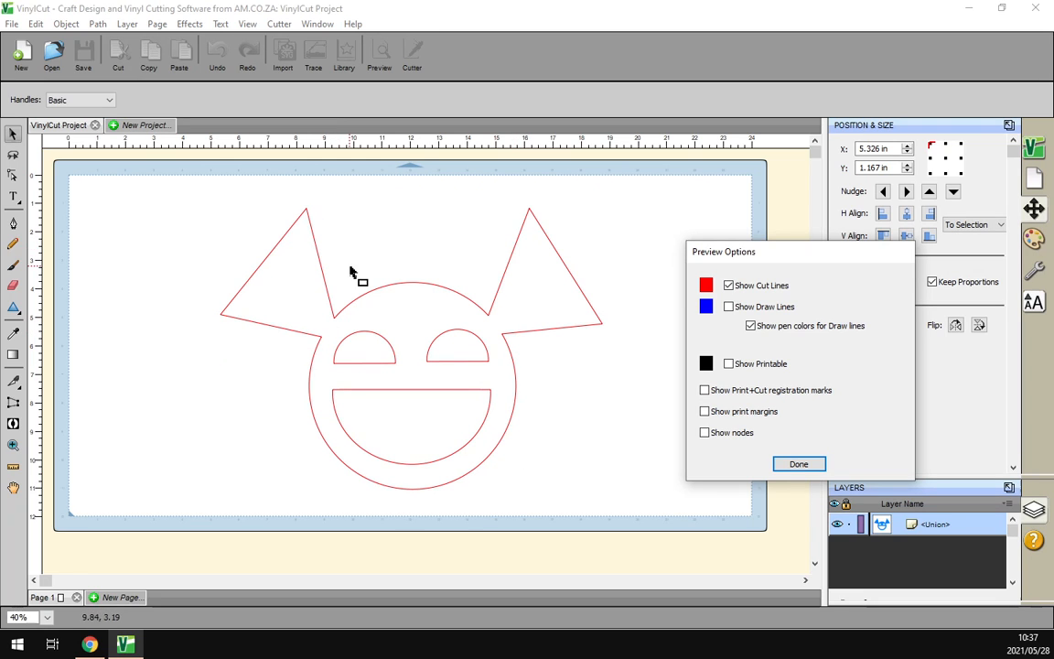
mouse_move(295, 194)
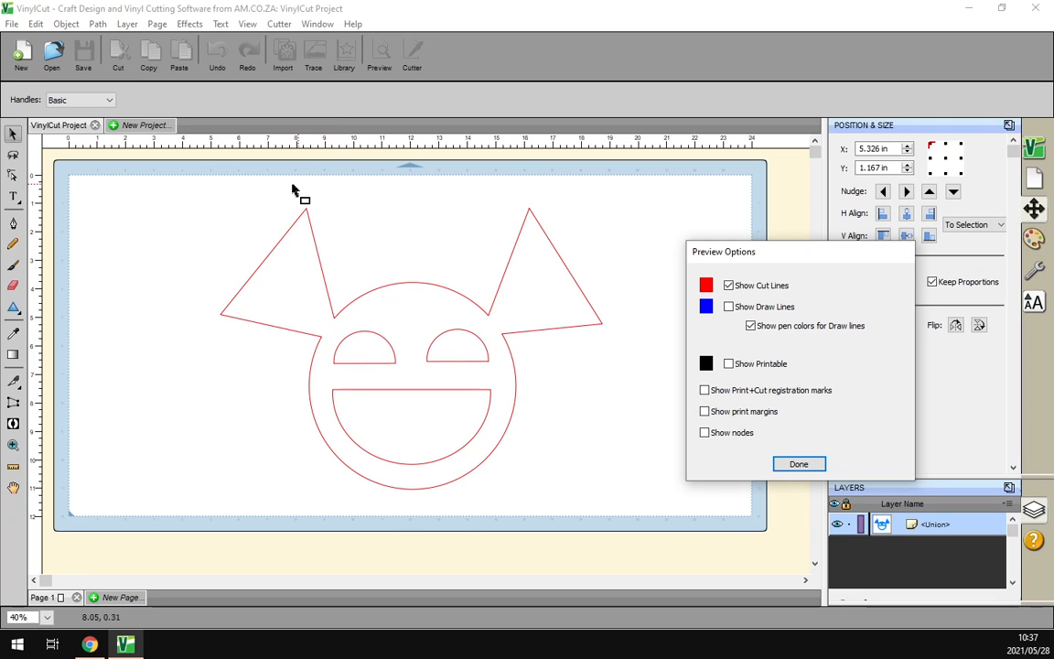
mouse_move(541, 332)
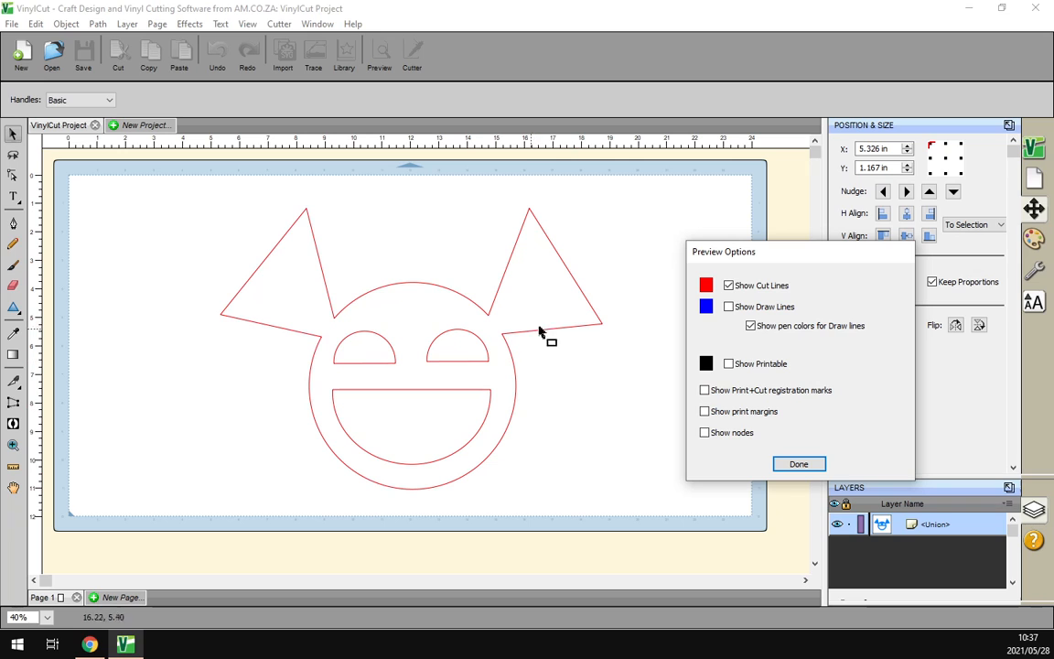
mouse_move(460, 417)
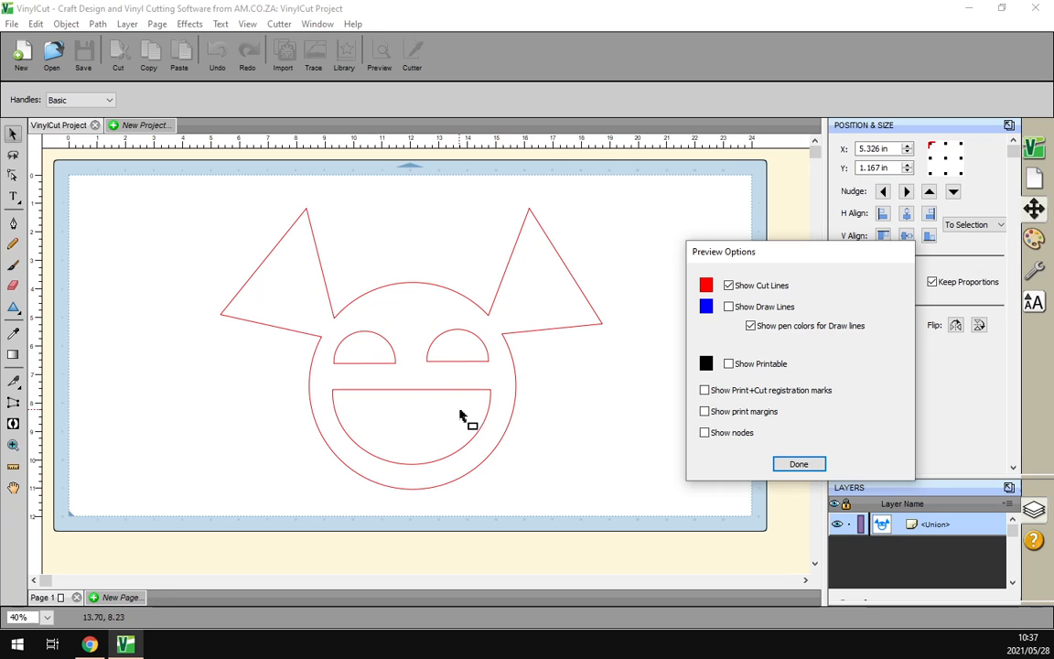
mouse_move(507, 312)
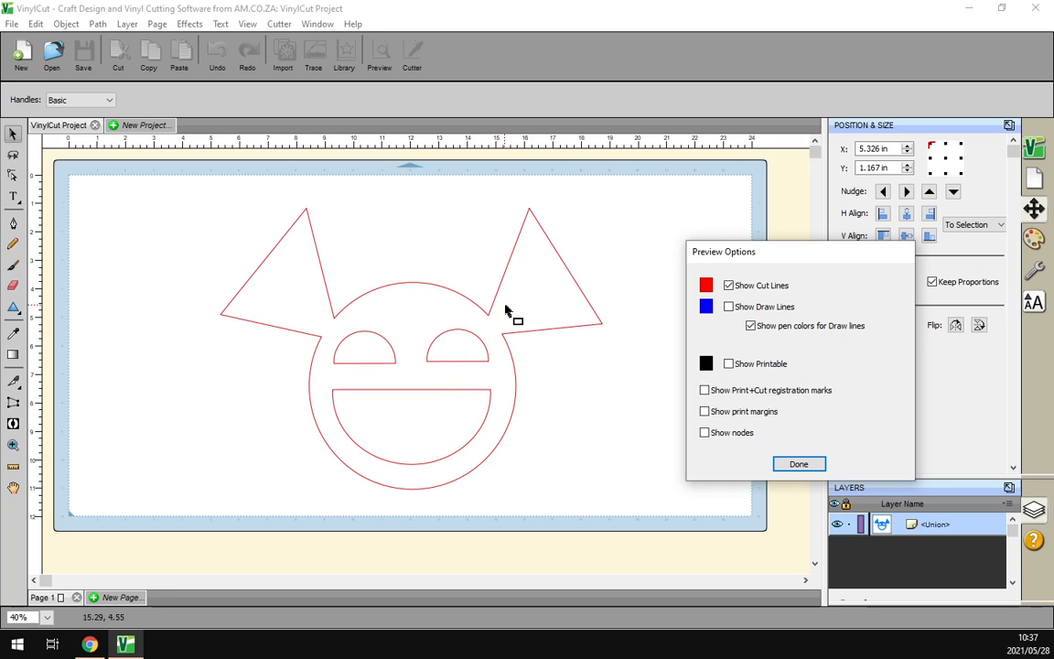
click(798, 464)
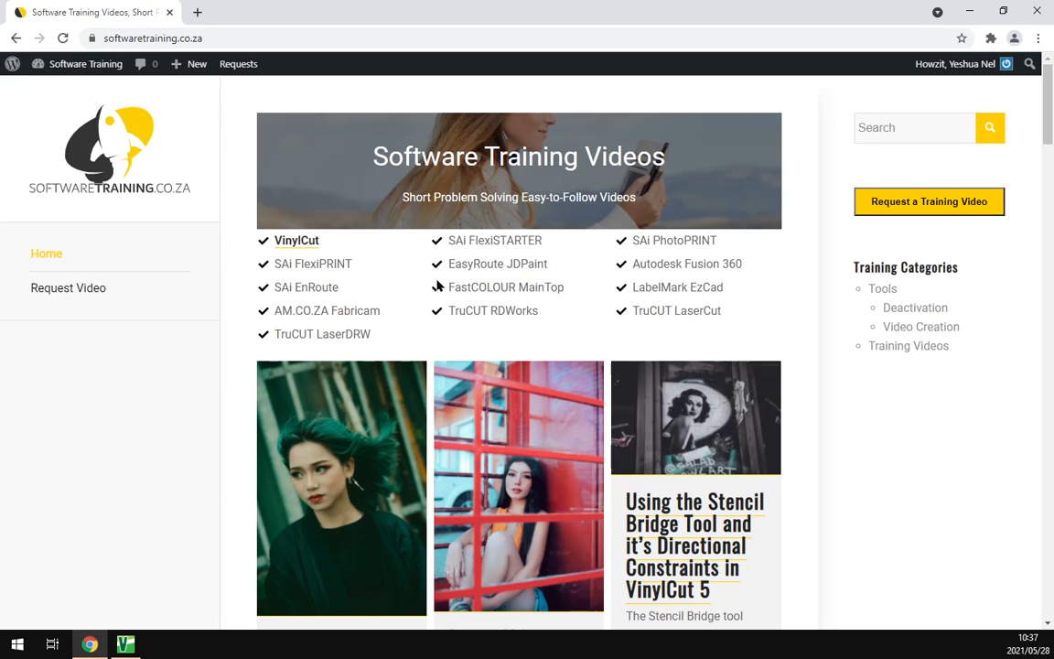
mouse_move(139, 68)
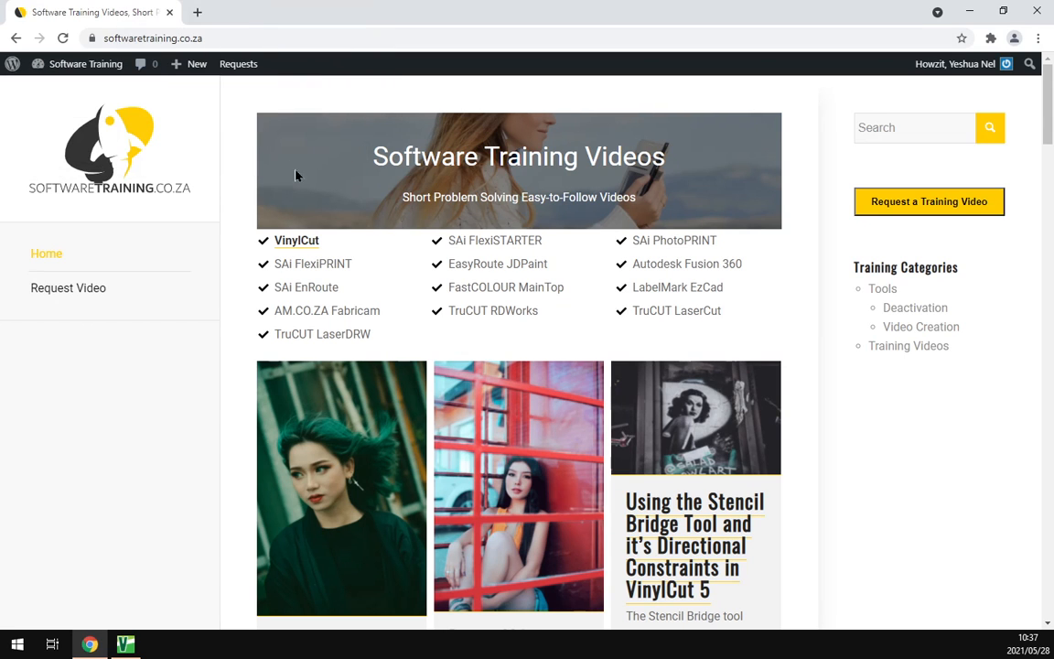
mouse_move(420, 314)
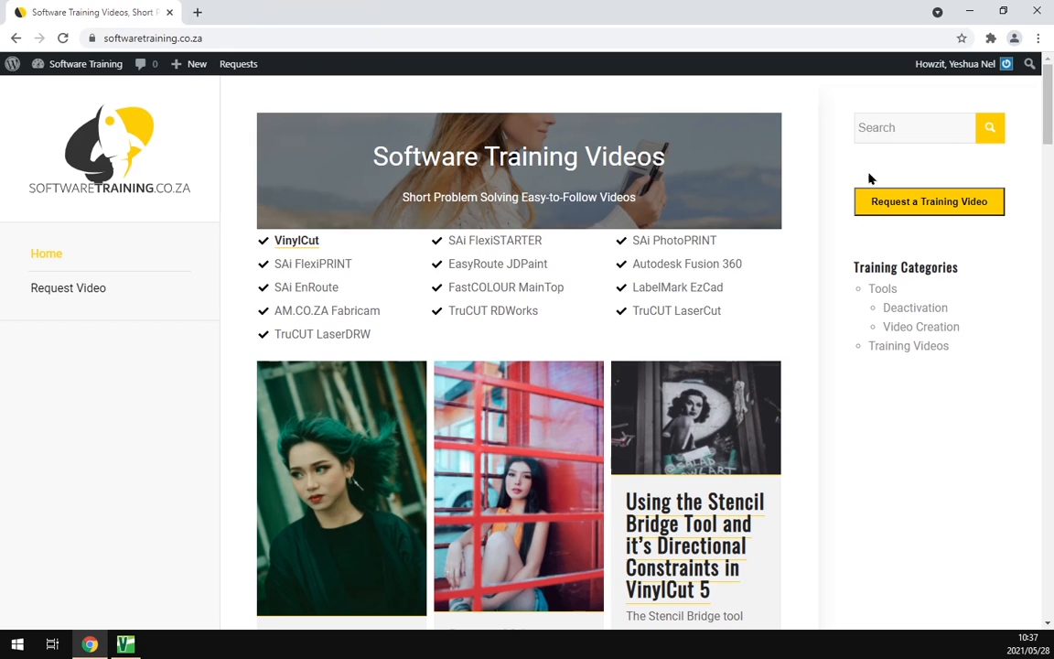
mouse_move(880, 179)
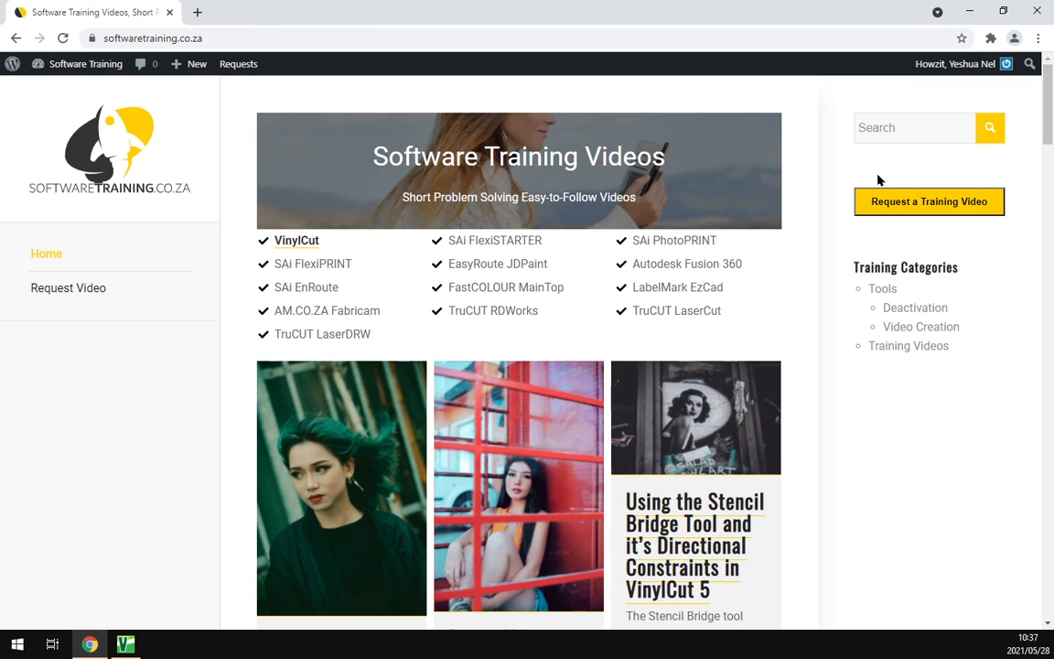
mouse_move(845, 174)
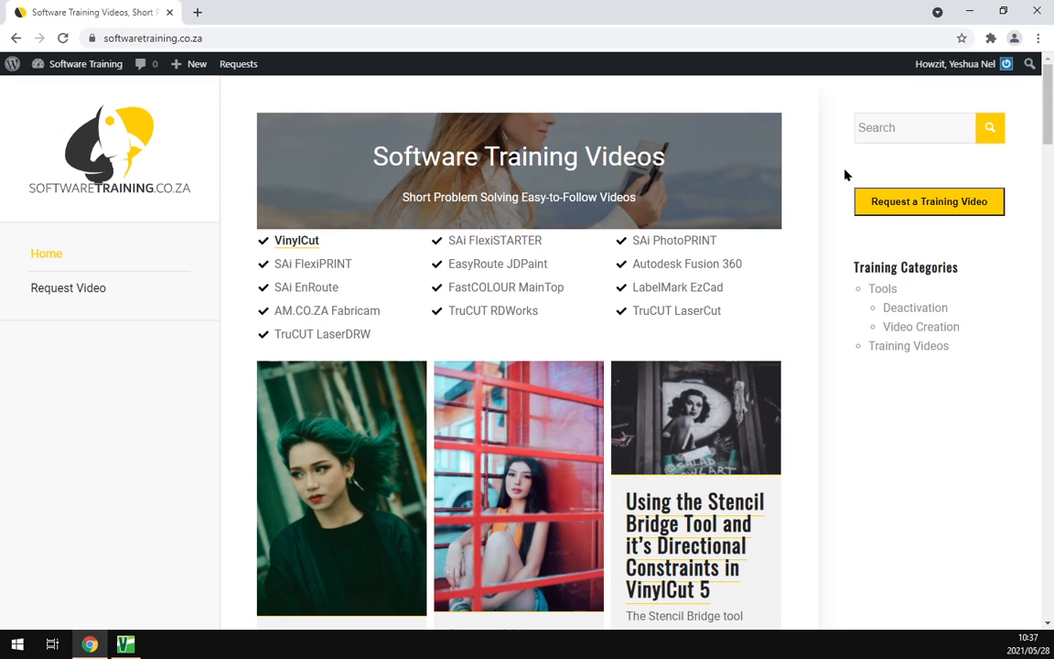
Step: Scroll the softwaretraining.co.za home page listing VinylCut among training topics
scroll(down, 3)
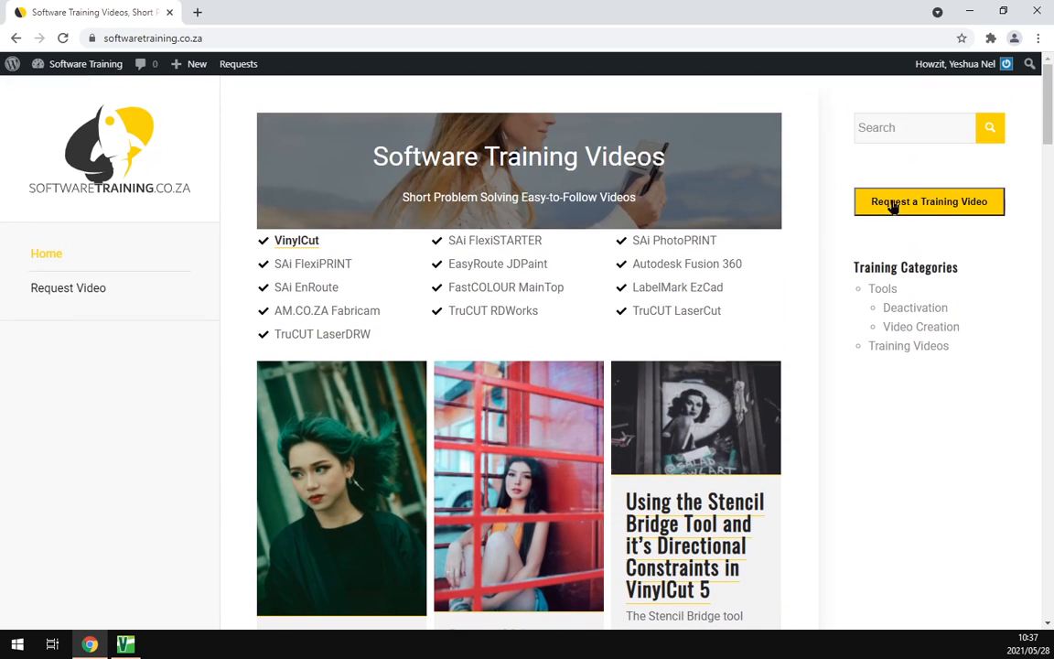
mouse_move(918, 230)
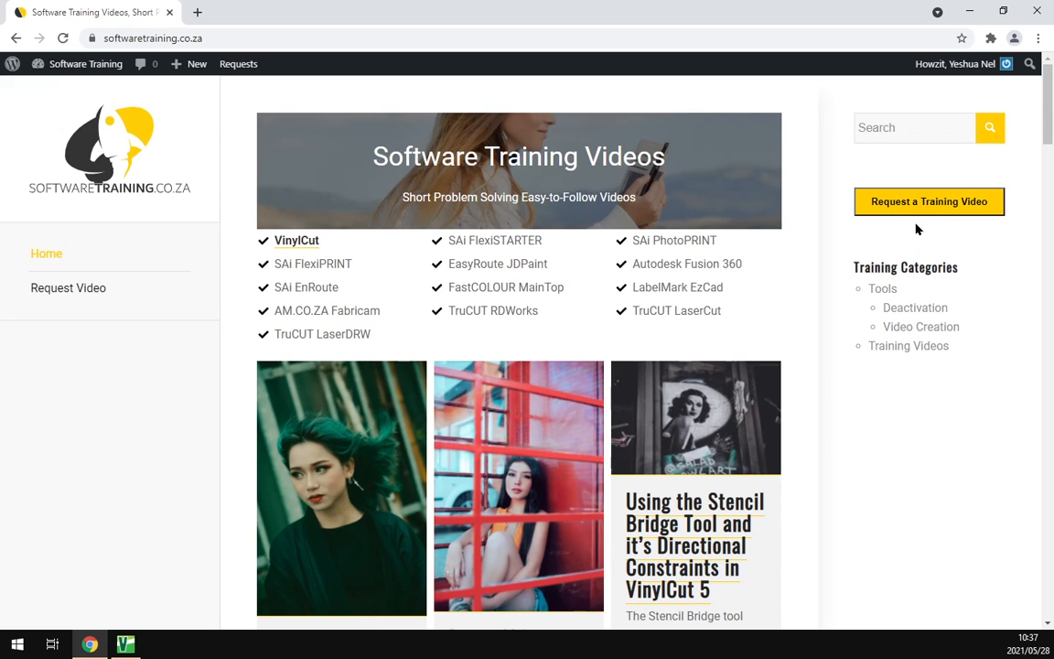
mouse_move(821, 290)
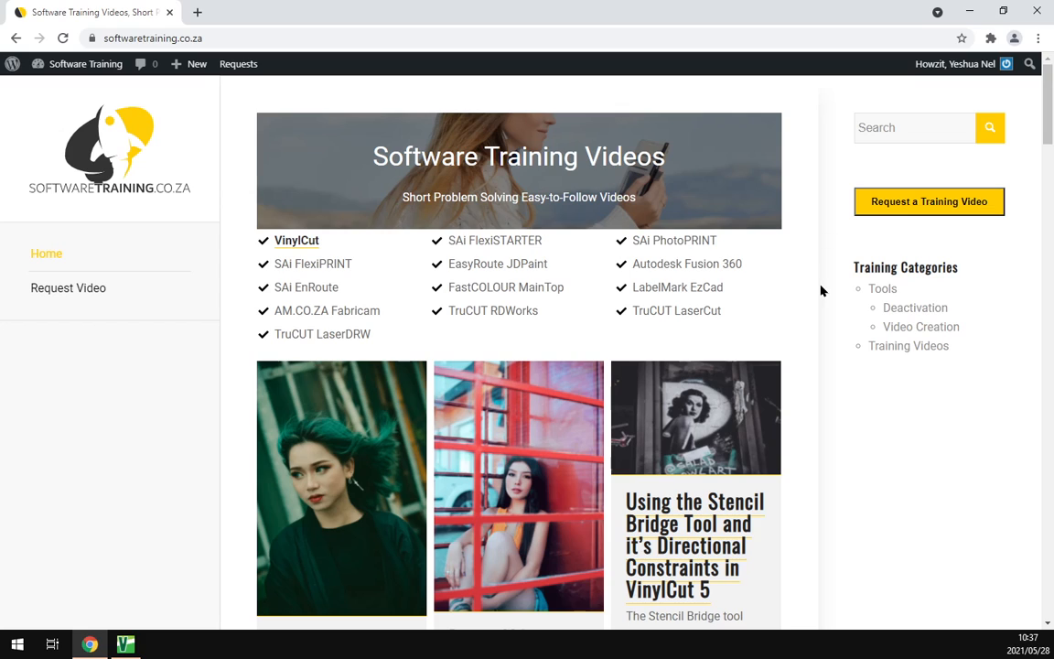